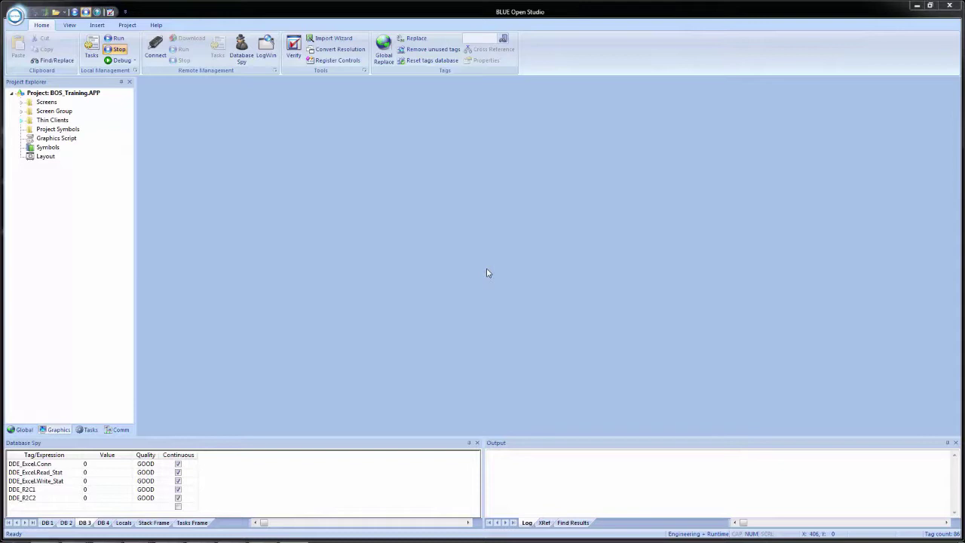
{"action": "mouse_move", "coordinate": [243, 328]}
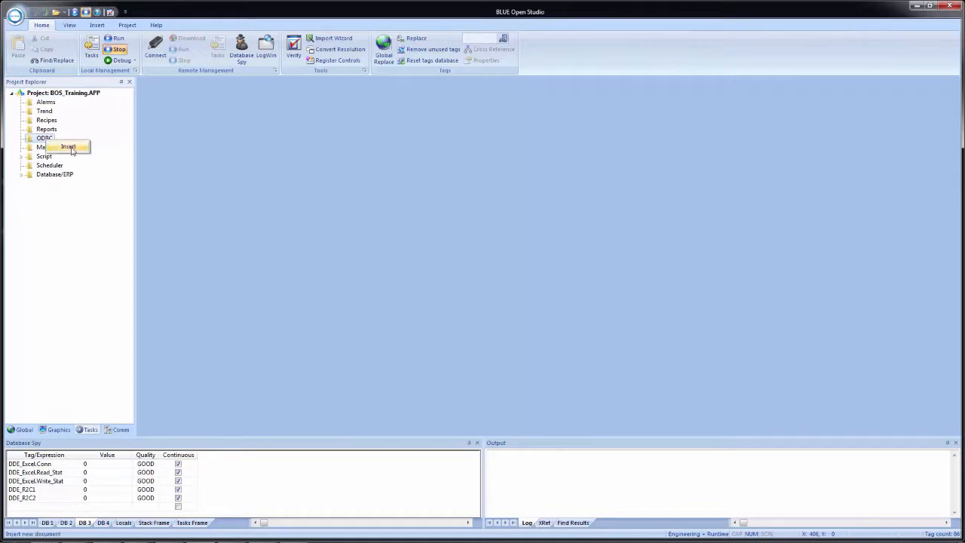
Step: Insert a new empty ODBC worksheet from the Tasks tab's ODBC folder
{"action": "left_click", "coordinate": [68, 148]}
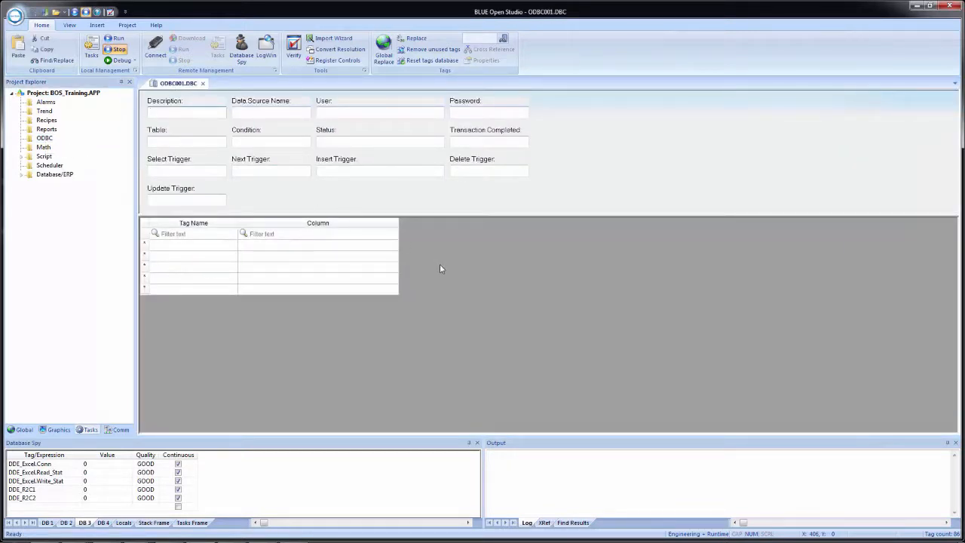
Step: Switch Project Explorer to the Global tab listing tags, classes and security
{"action": "left_click", "coordinate": [187, 111]}
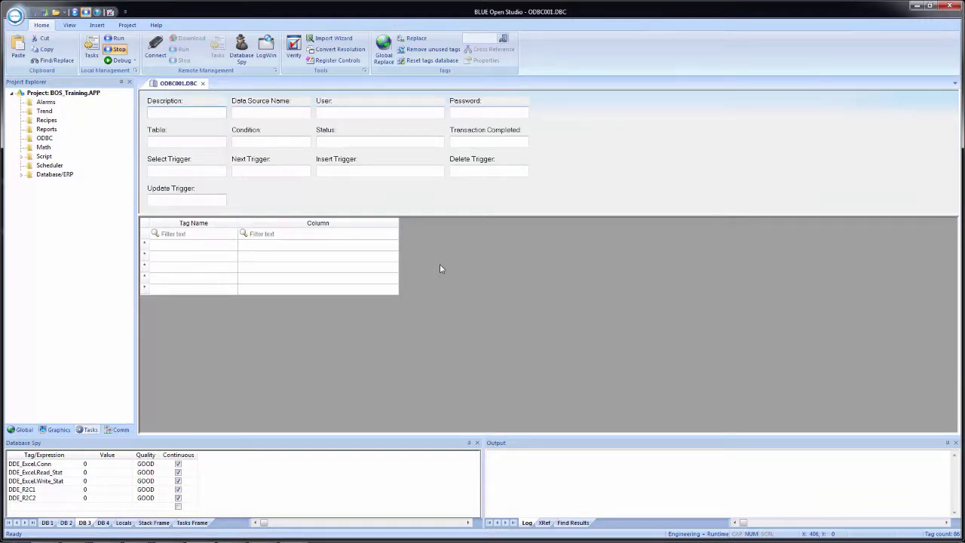
{"action": "left_click", "coordinate": [187, 111]}
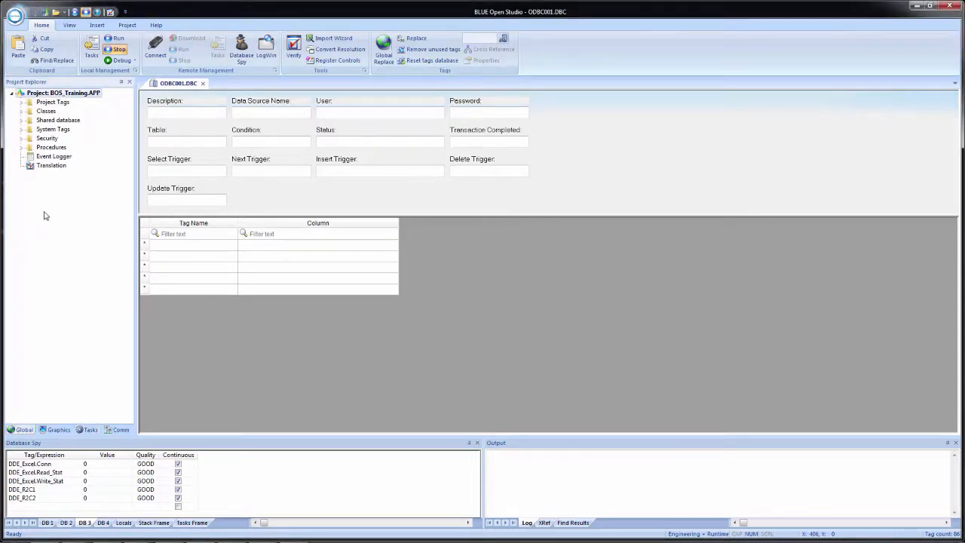
Step: Insert a new class named cODBC under the project's Classes group
{"action": "left_click", "coordinate": [23, 112]}
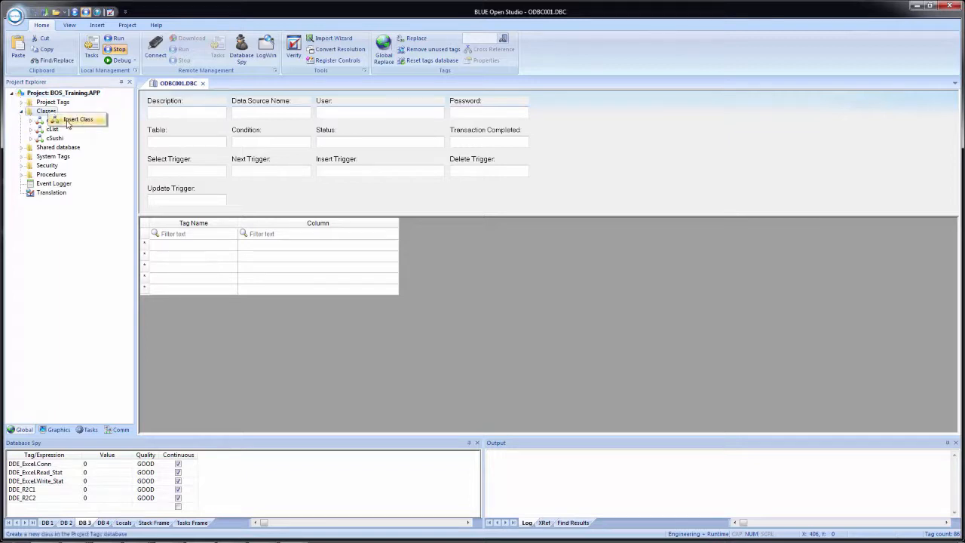
{"action": "left_click", "coordinate": [78, 119]}
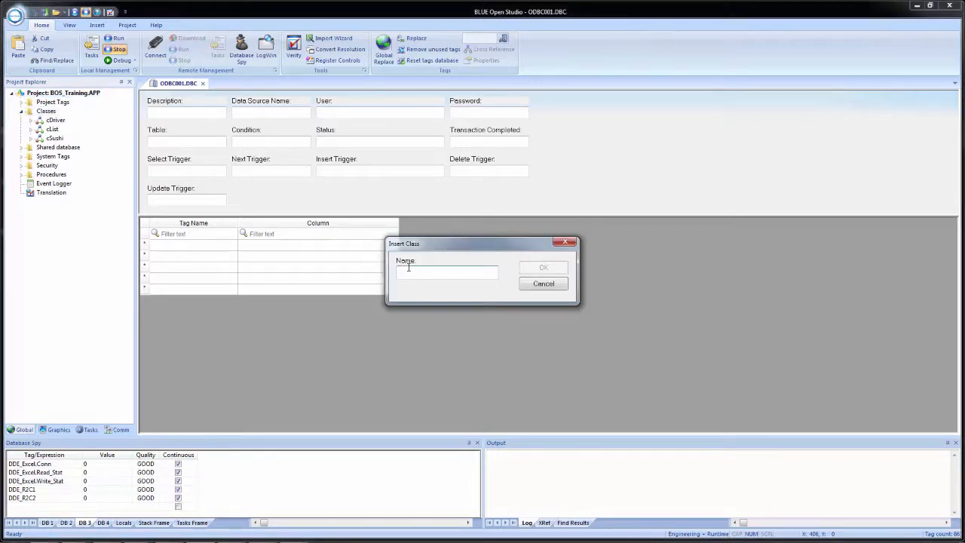
{"action": "type", "text": "c"}
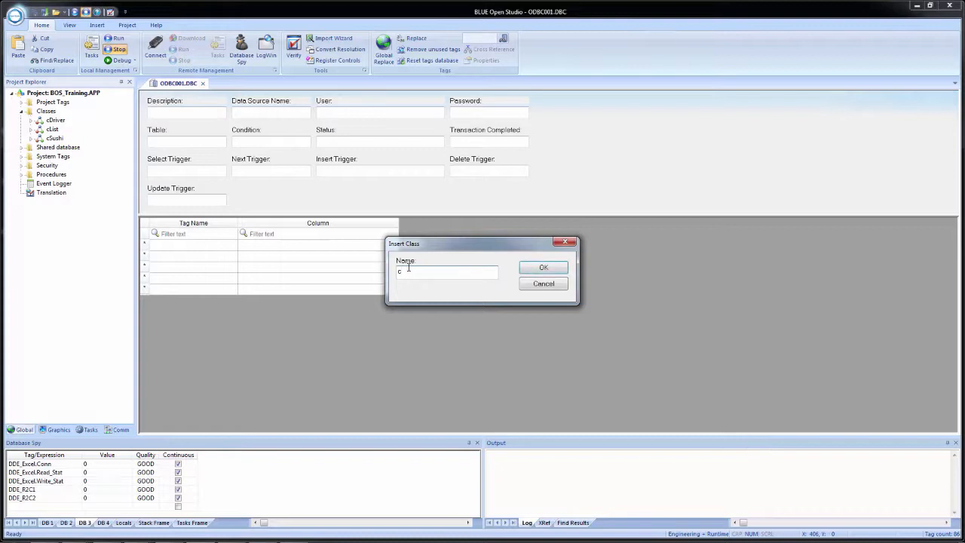
{"action": "type", "text": "ODB"}
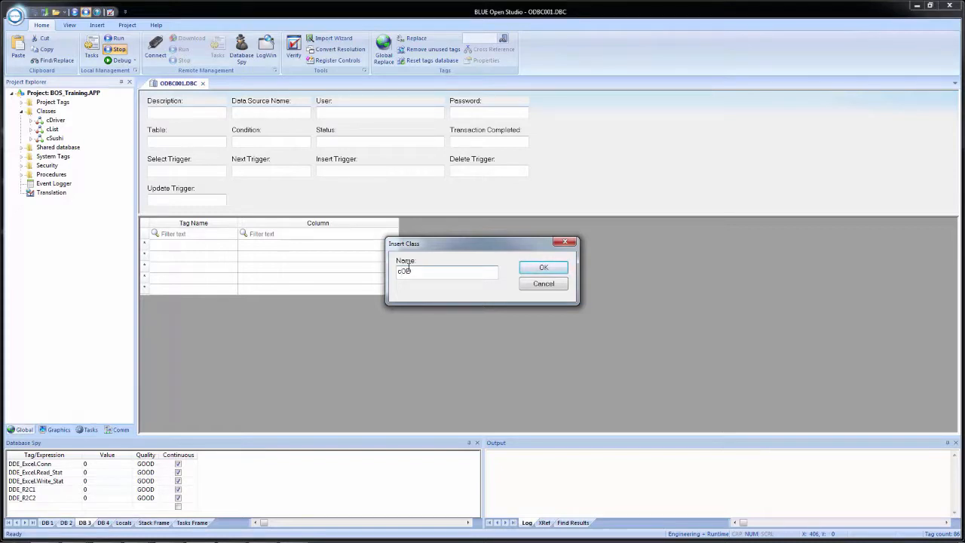
{"action": "left_click", "coordinate": [543, 267]}
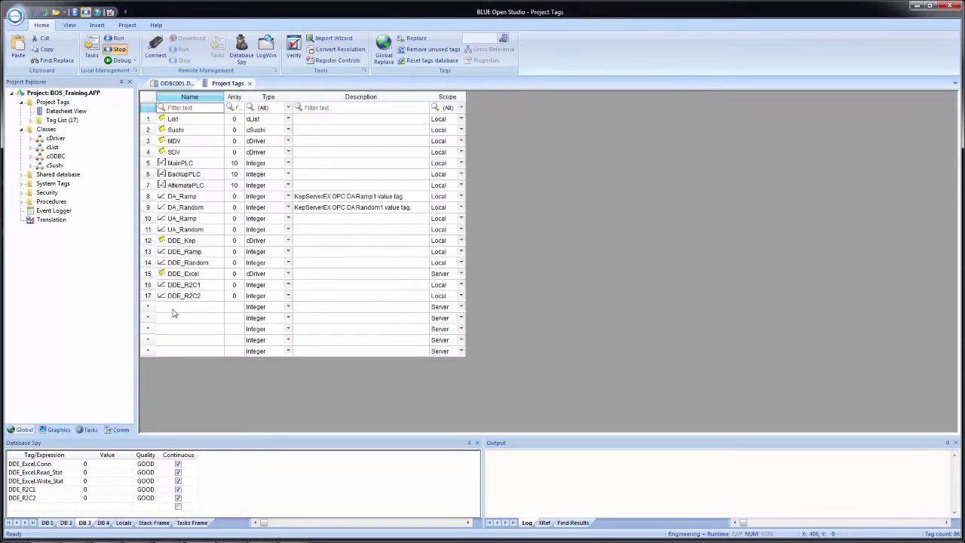
Step: Add a local project tag ODBC of type cODBC and close the Project Tags list
{"action": "left_click", "coordinate": [188, 308]}
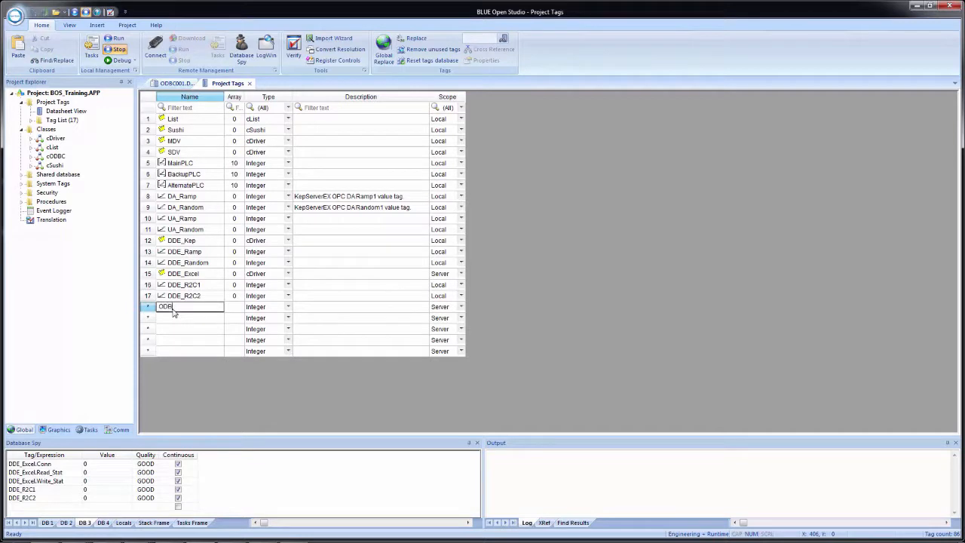
{"action": "type", "text": "ODBC"}
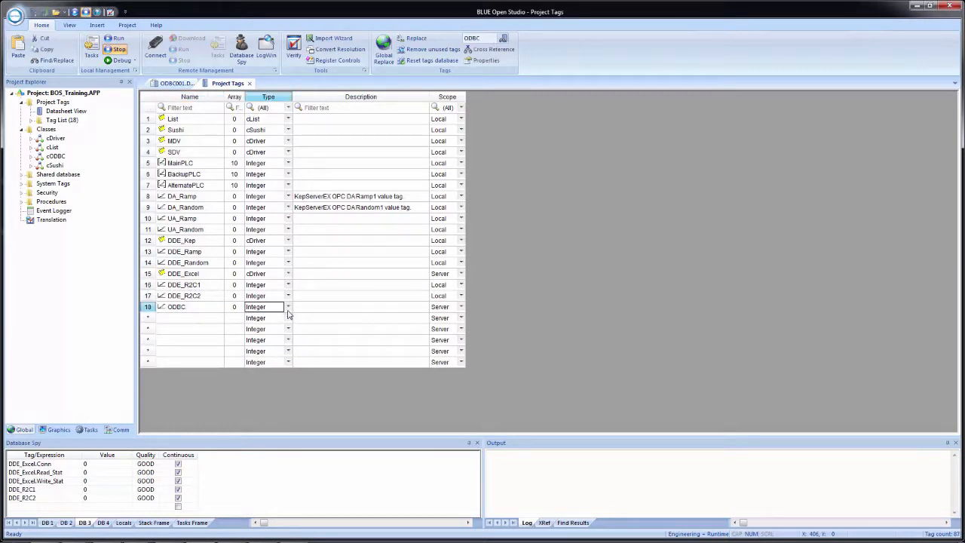
{"action": "left_click", "coordinate": [288, 308]}
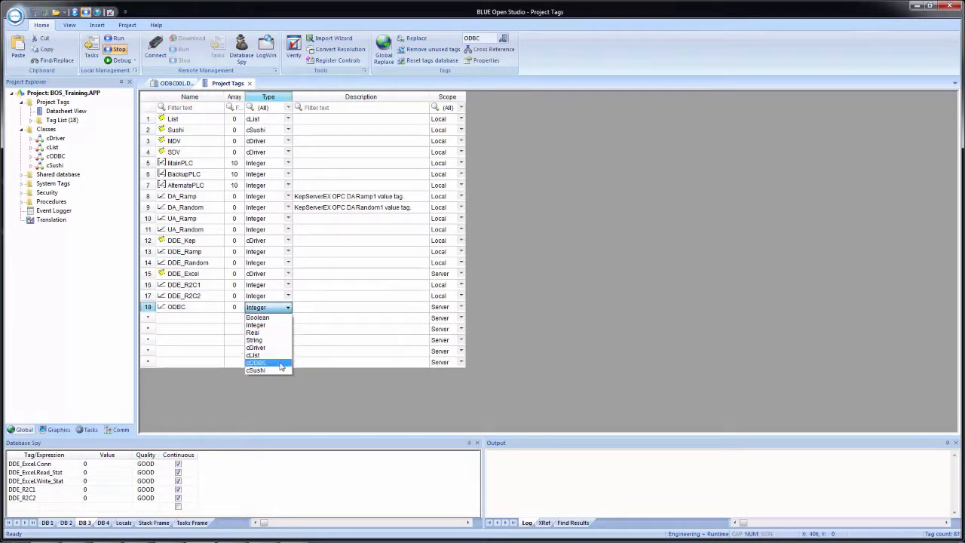
{"action": "left_click", "coordinate": [257, 362]}
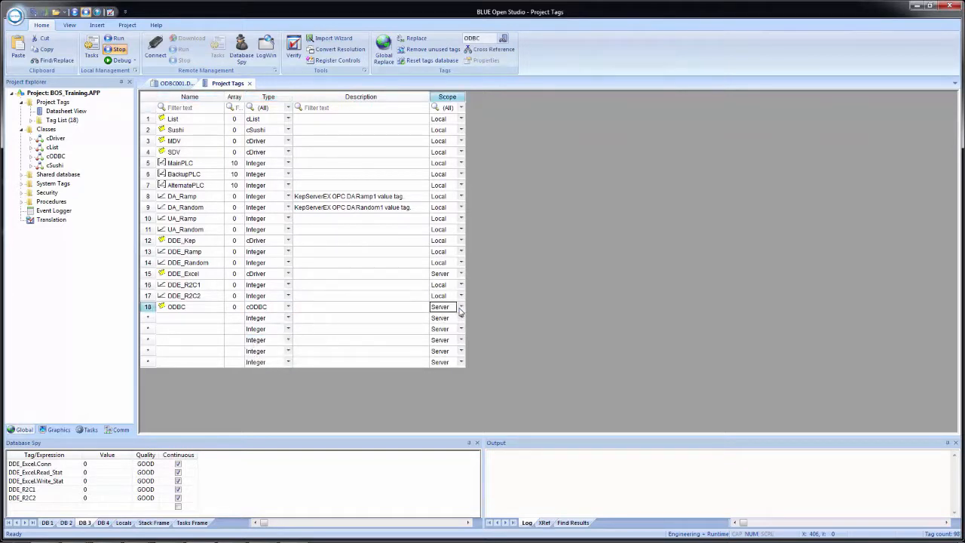
{"action": "left_click", "coordinate": [440, 308]}
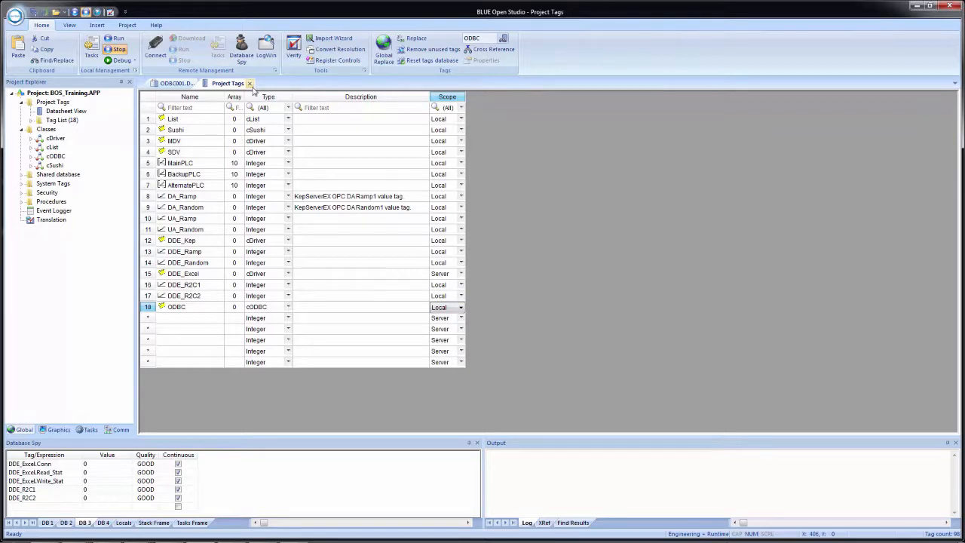
{"action": "left_click", "coordinate": [250, 82]}
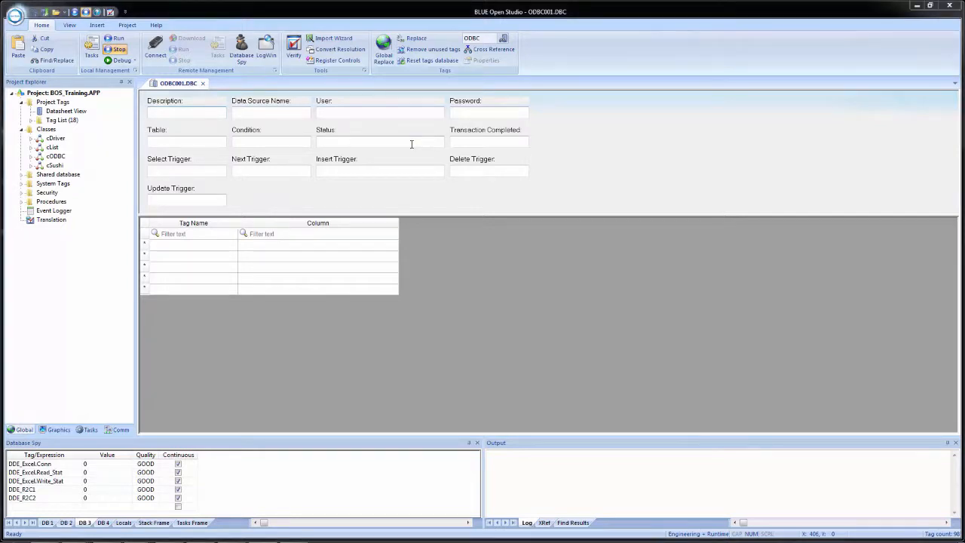
Step: Enter 'Training ODBC Excel' as the ODBC worksheet description
{"action": "left_click", "coordinate": [187, 112]}
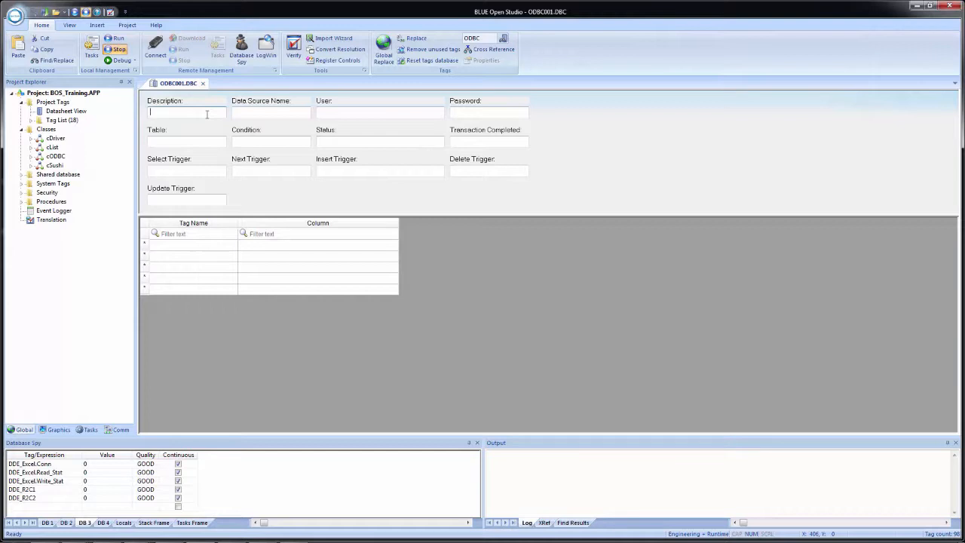
{"action": "type", "text": "Train"}
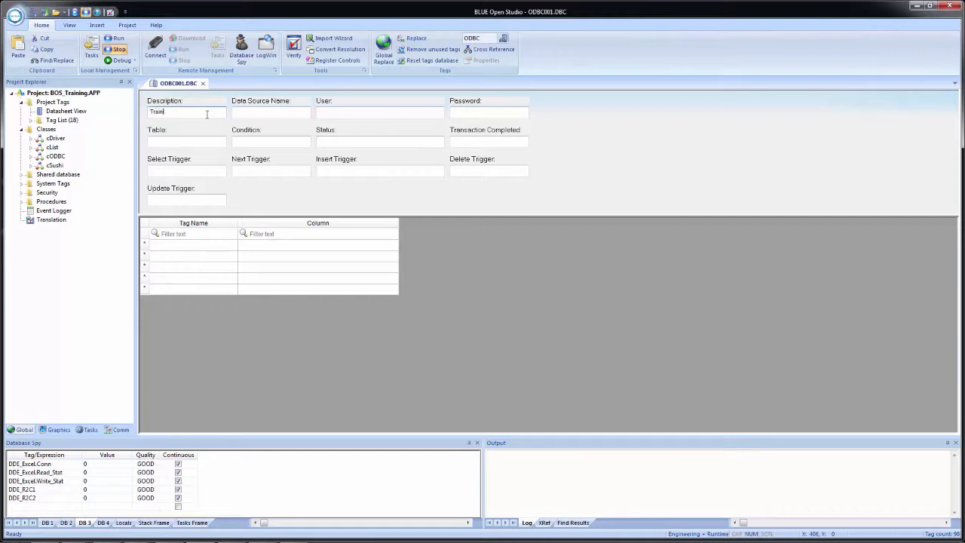
{"action": "type", "text": "ing"}
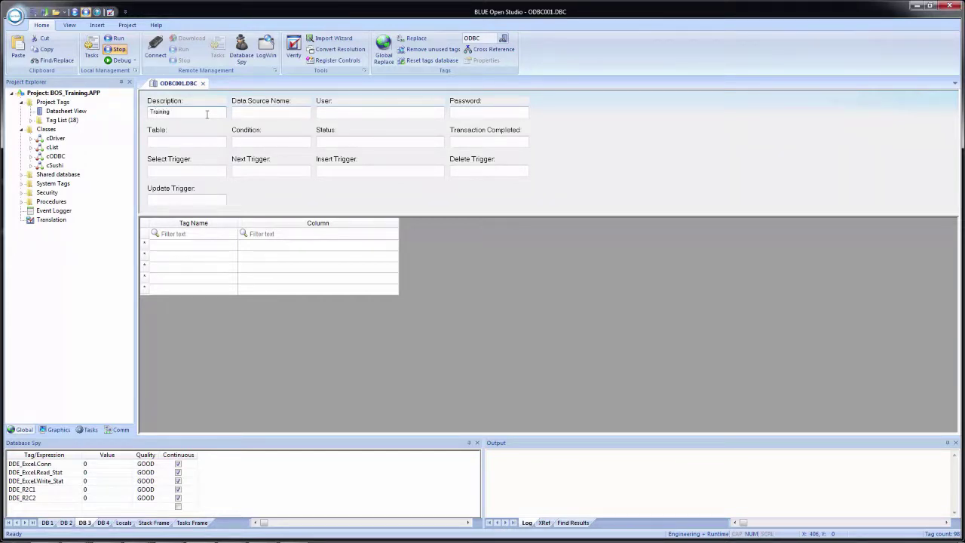
{"action": "type", "text": "ODBC E"}
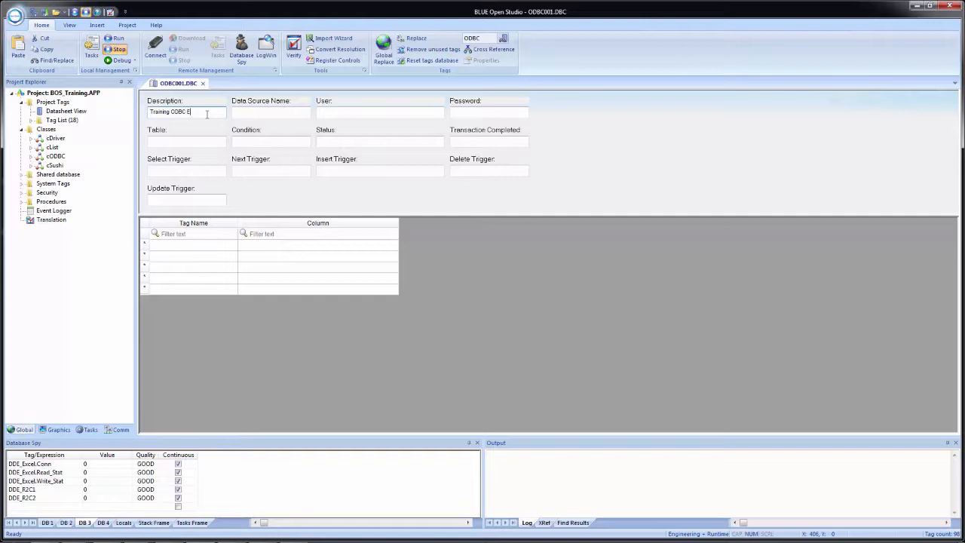
{"action": "type", "text": "xcel"}
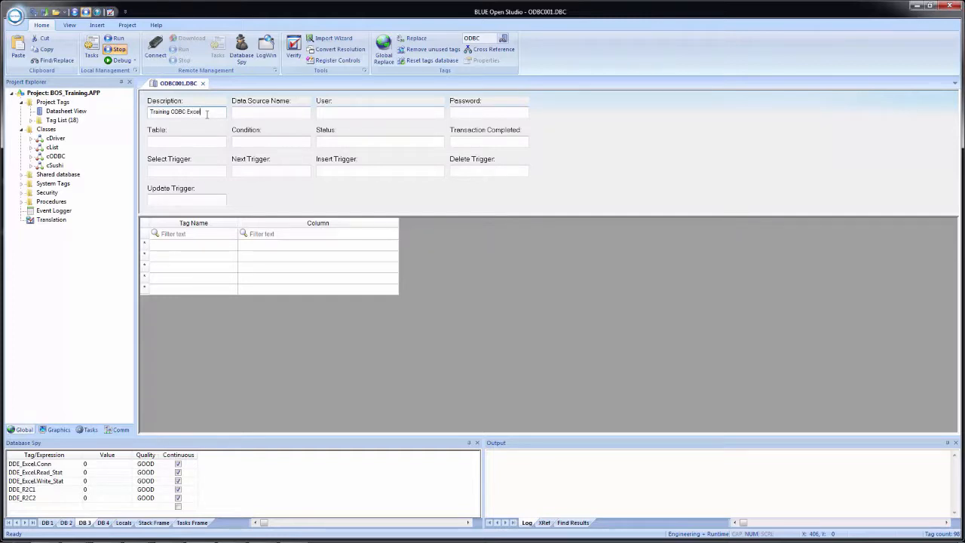
Step: Enter MyDSNExcel as the worksheet's data source name
{"action": "left_click", "coordinate": [270, 112]}
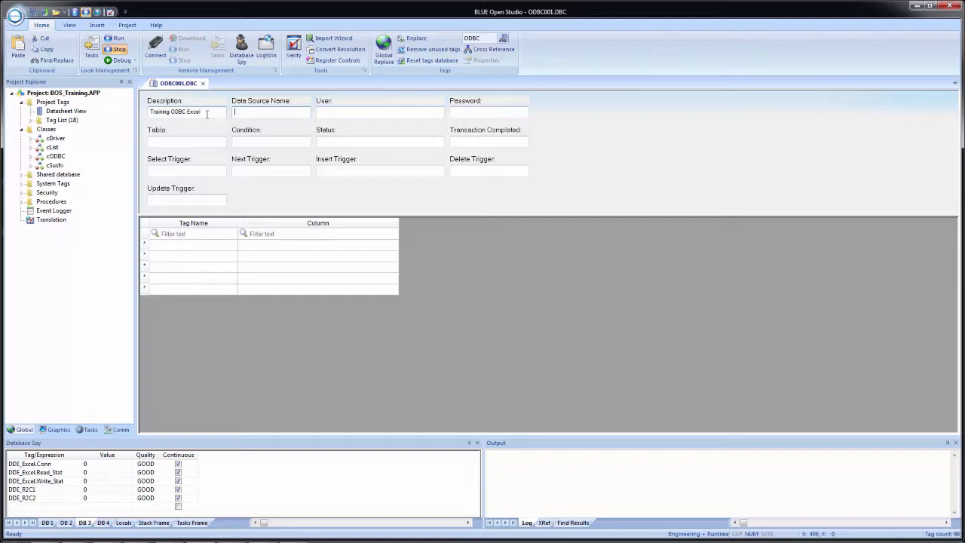
{"action": "type", "text": "MyDSN"}
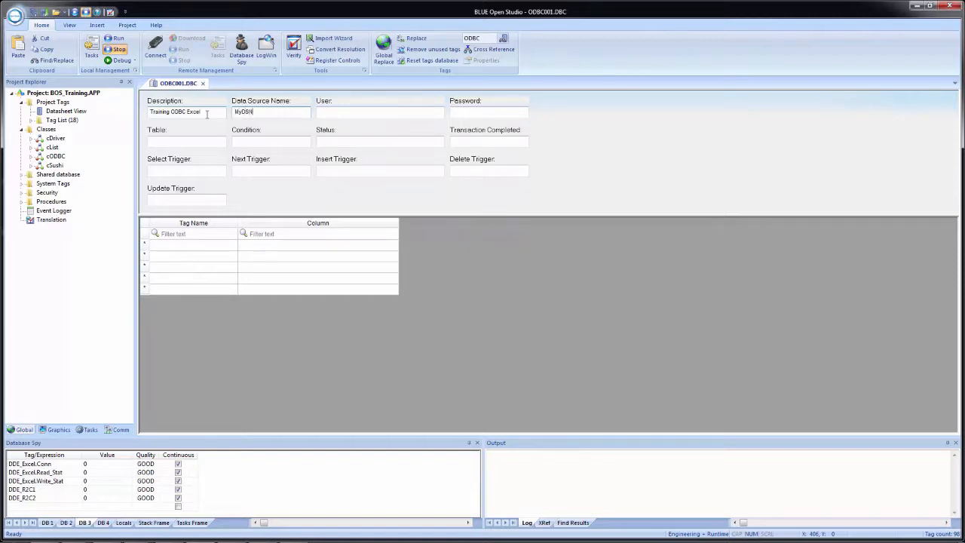
{"action": "type", "text": "Excel"}
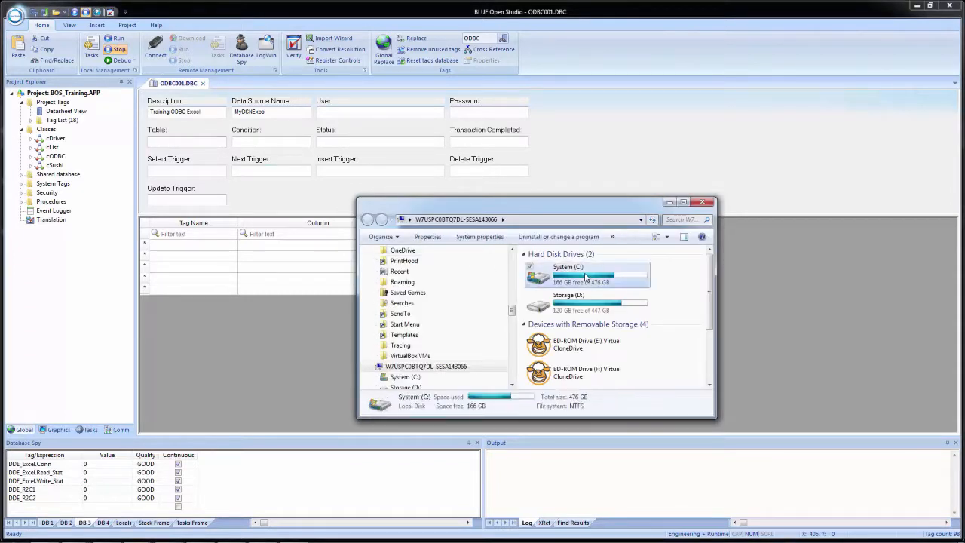
Step: Browse C:\BOS_Training, review the ODBC_Demo.xls workbook in Excel and close it
{"action": "double_click", "coordinate": [600, 272]}
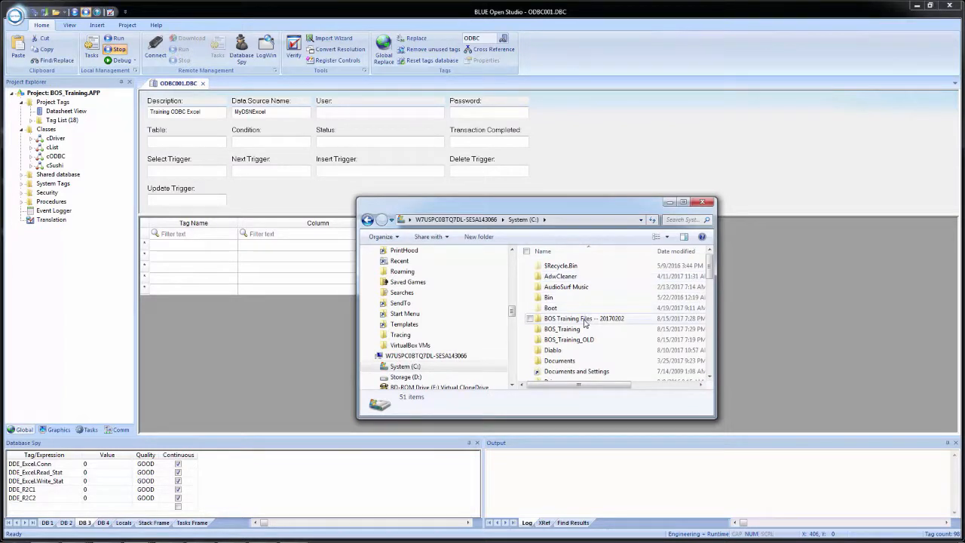
{"action": "double_click", "coordinate": [560, 329]}
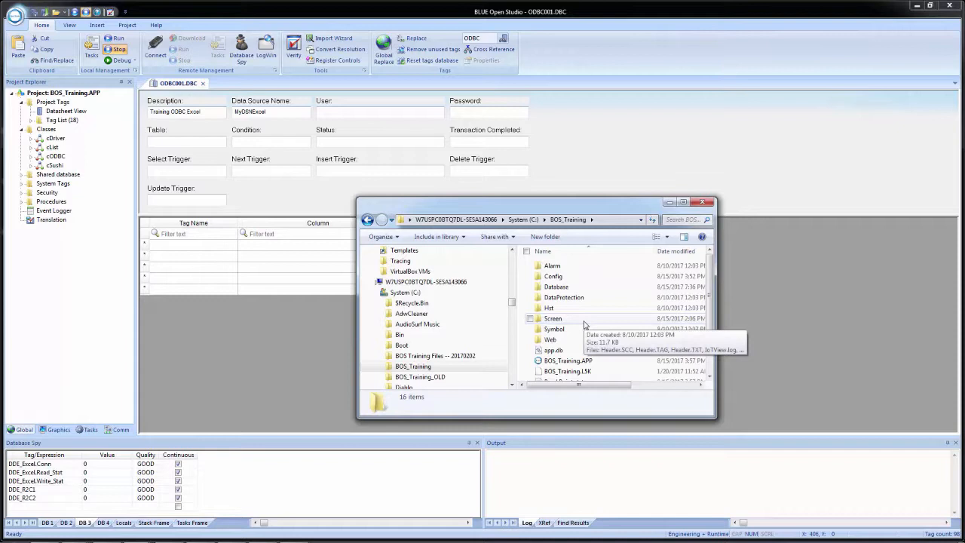
{"action": "scroll", "scroll_direction": "down", "scroll_amount": 3}
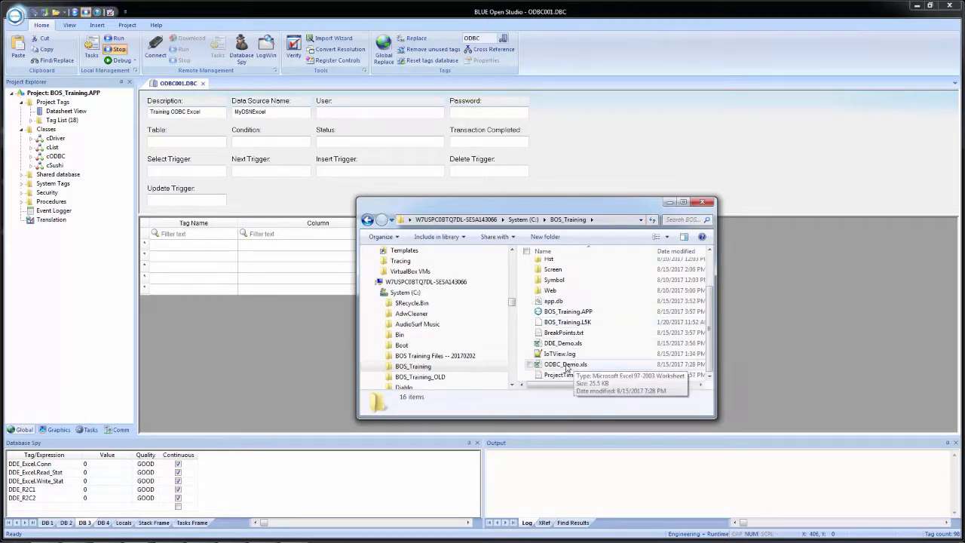
{"action": "left_click", "coordinate": [563, 363]}
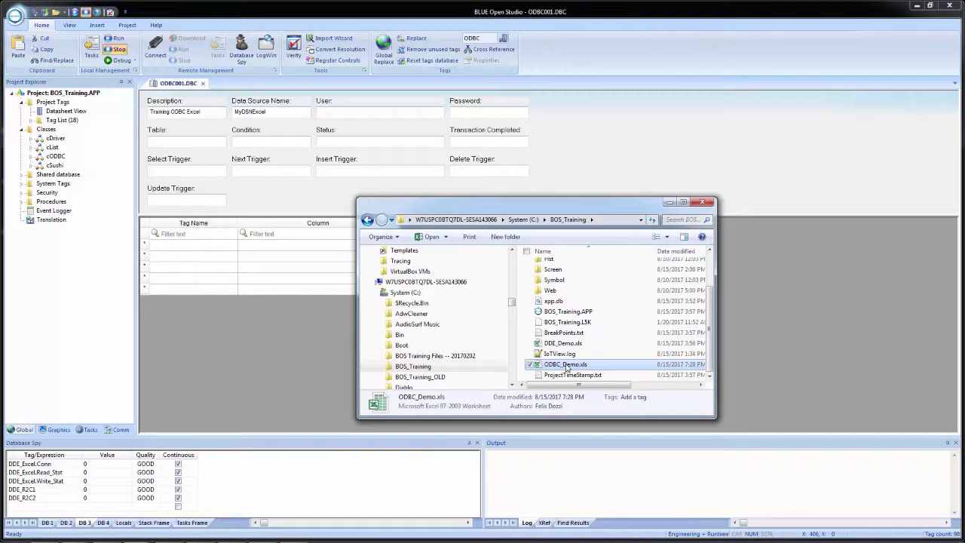
{"action": "double_click", "coordinate": [566, 364]}
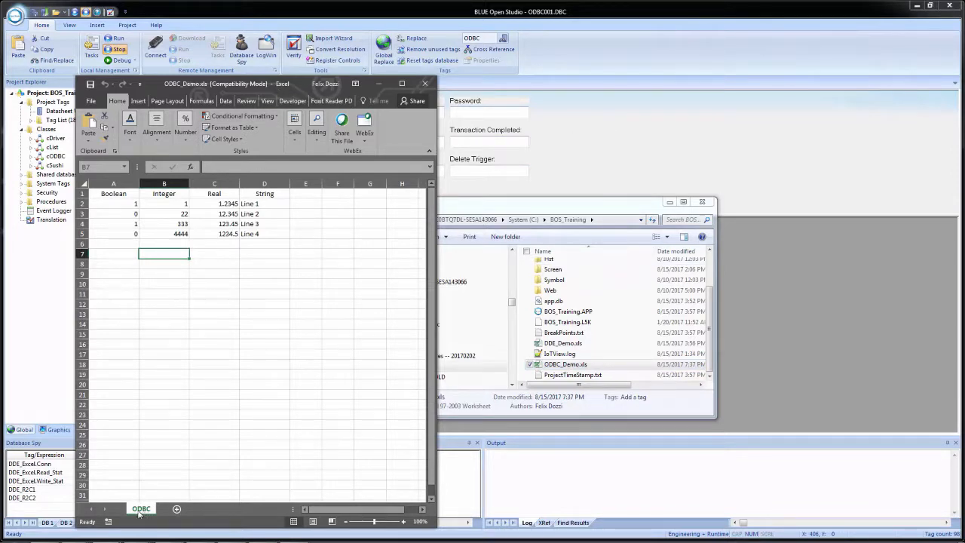
{"action": "mouse_move", "coordinate": [122, 211]}
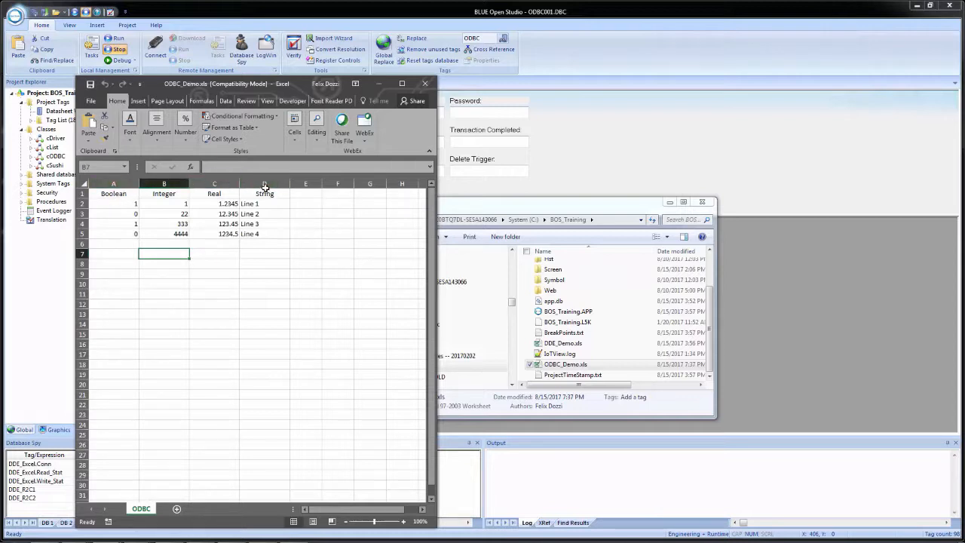
{"action": "left_click", "coordinate": [266, 184]}
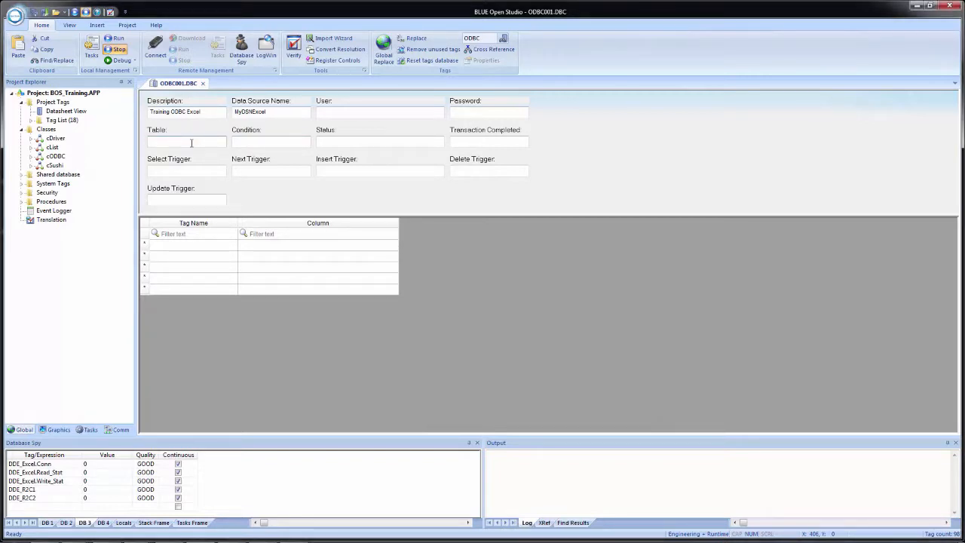
Step: Set the worksheet's Table field to the workbook's ODBC$ sheet
{"action": "type", "text": "od"}
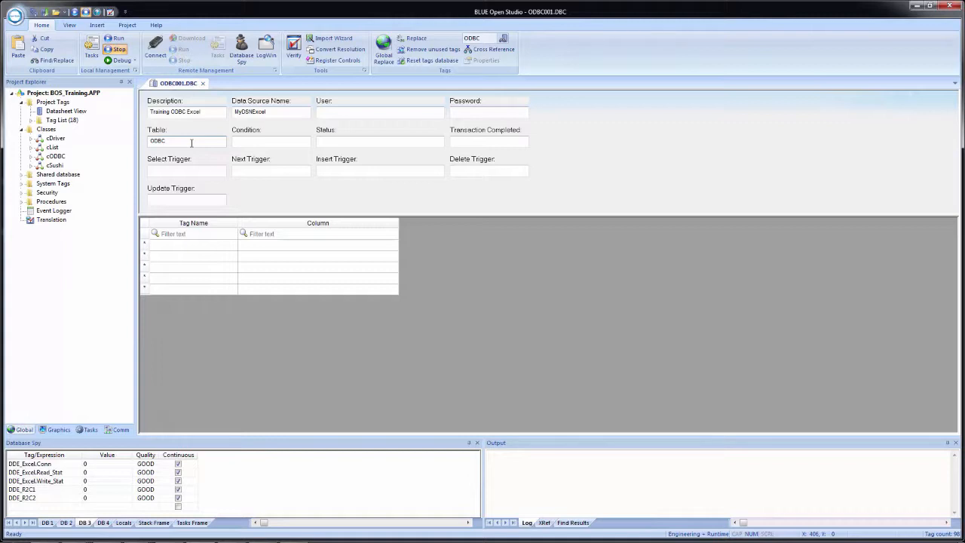
{"action": "type", "text": "S\""}
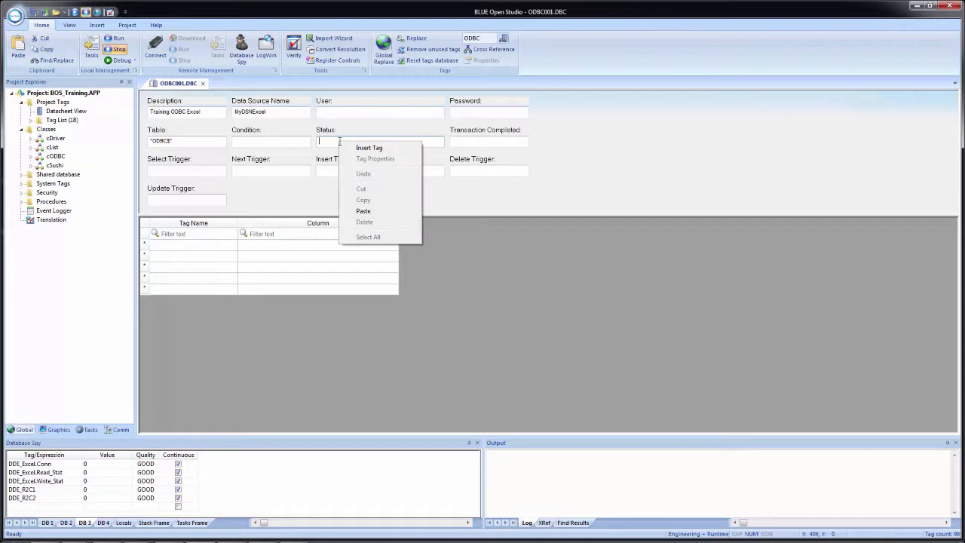
Step: Link the Status field to the ODBC.ErrorCode tag member via Object Finder
{"action": "left_click", "coordinate": [368, 148]}
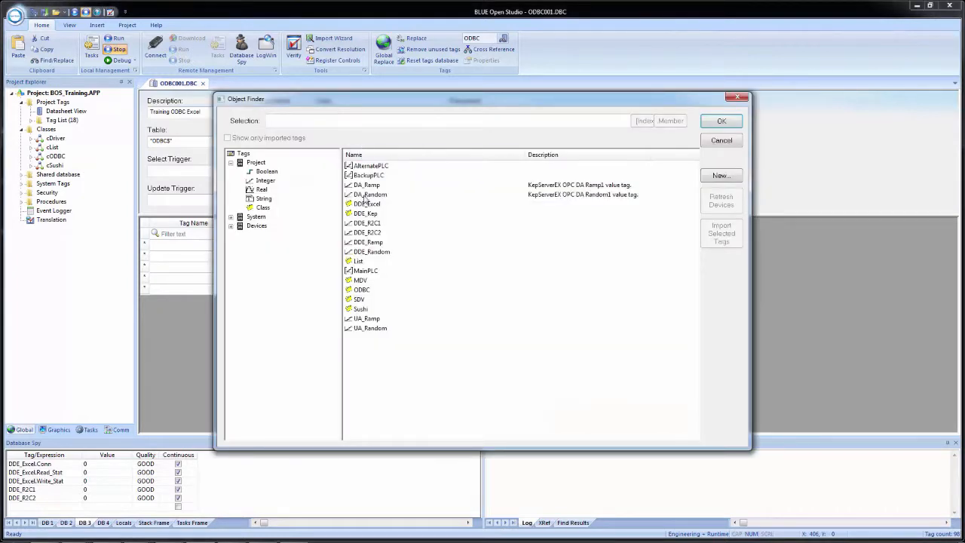
{"action": "left_click", "coordinate": [362, 289]}
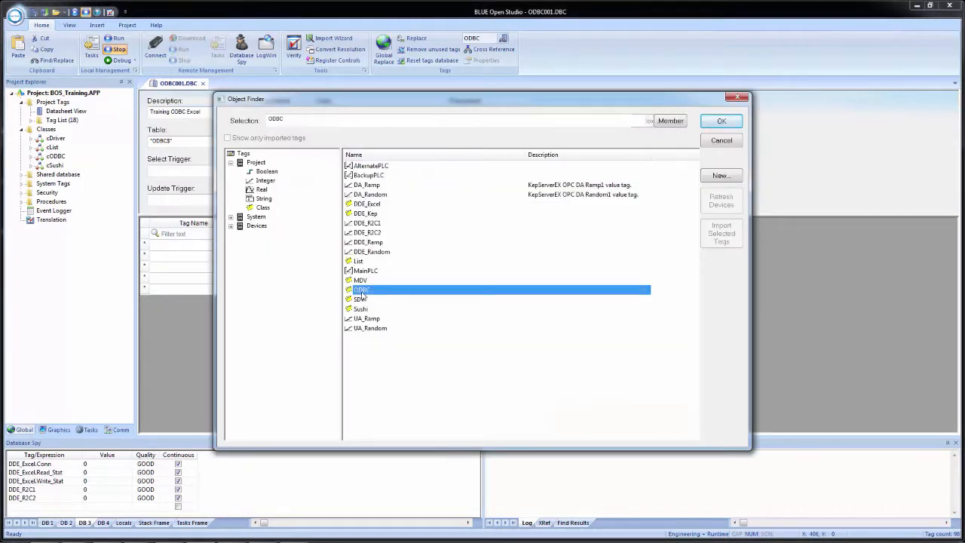
{"action": "left_click", "coordinate": [669, 121]}
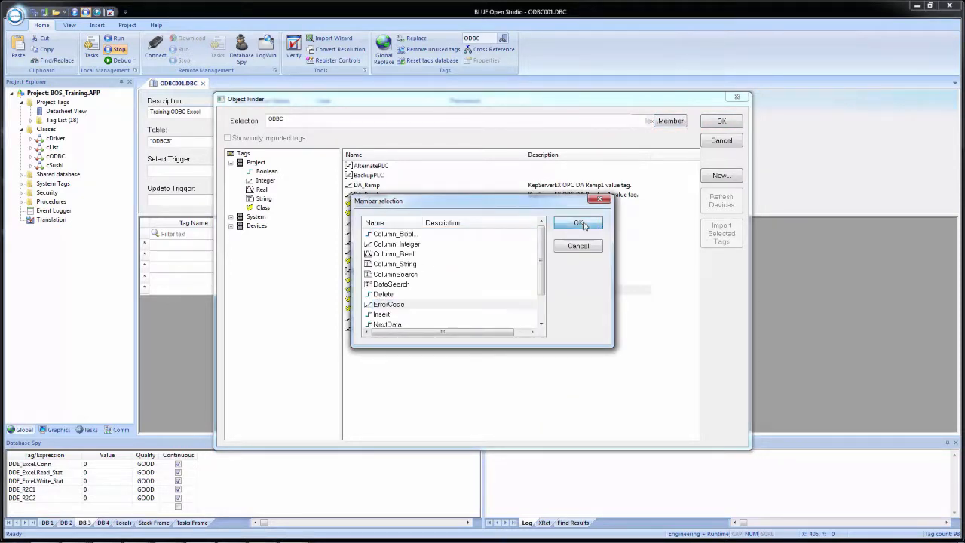
{"action": "left_click", "coordinate": [579, 223]}
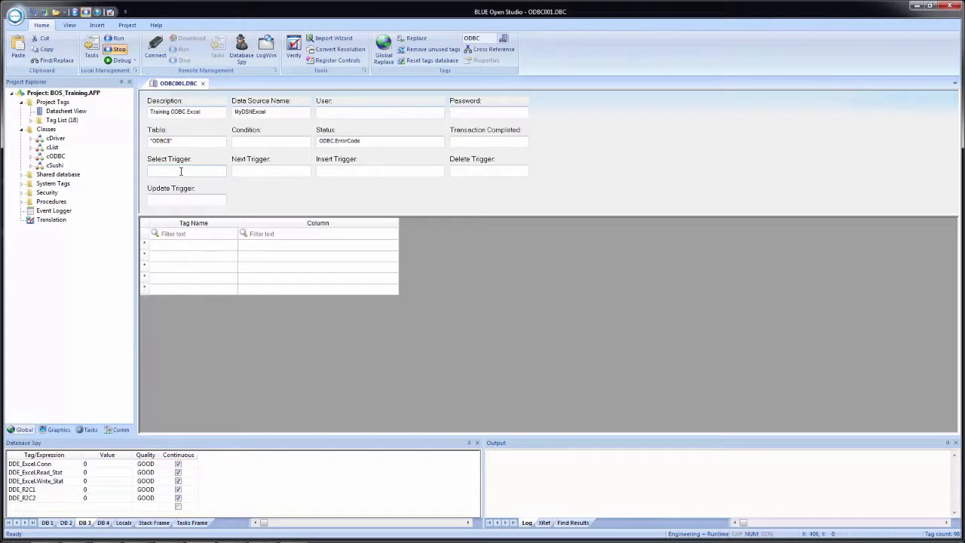
Step: Enter ODBC.Select and ODBC.NextData as the Select and Next triggers
{"action": "type", "text": "ODBC"}
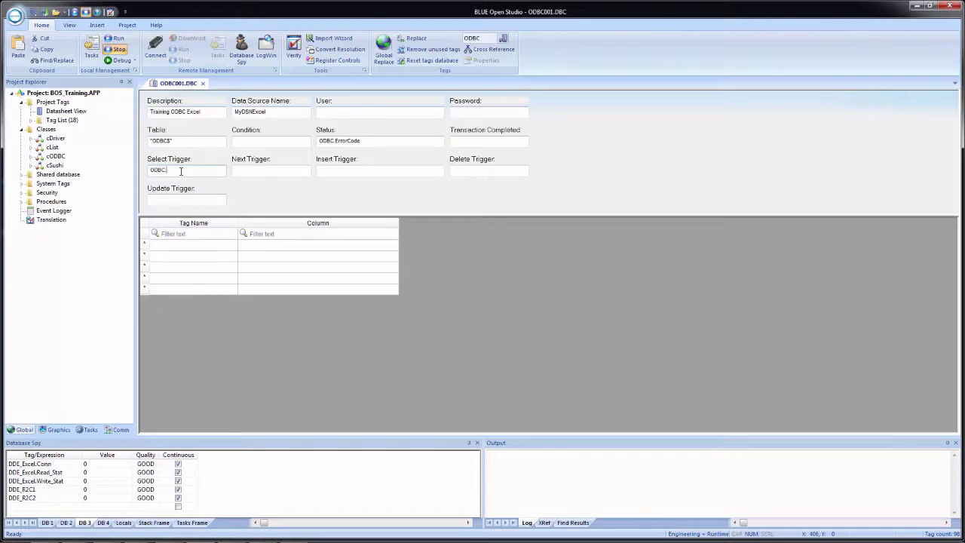
{"action": "type", "text": ".Select"}
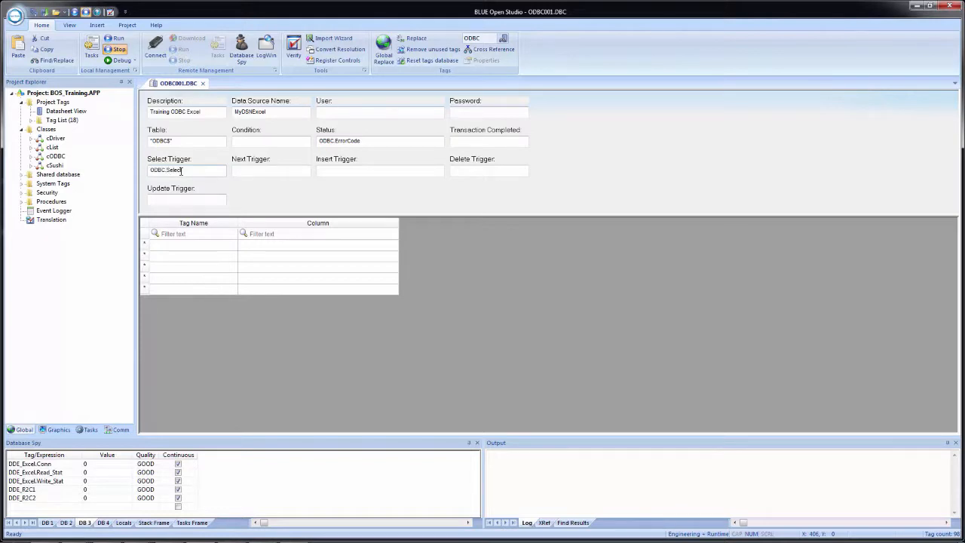
{"action": "left_click", "coordinate": [270, 171]}
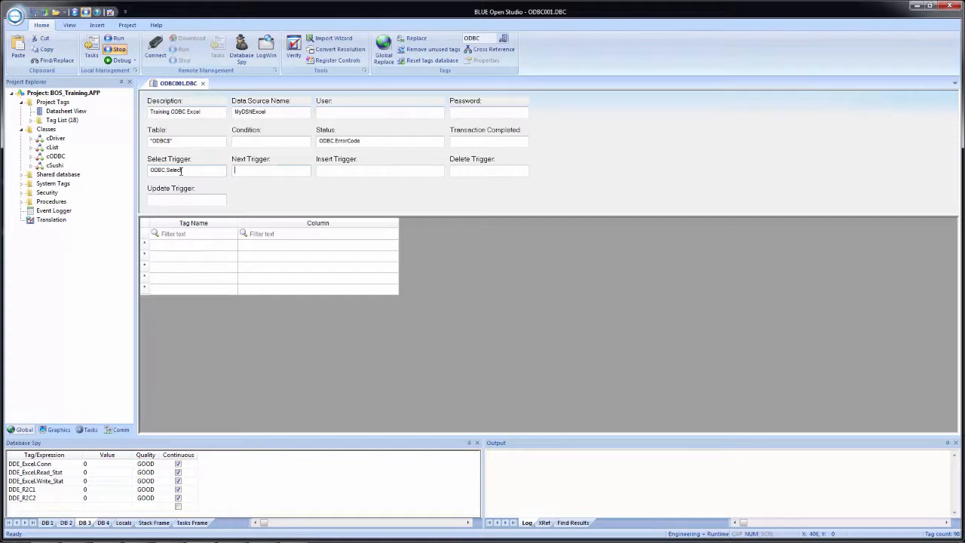
{"action": "type", "text": "0"}
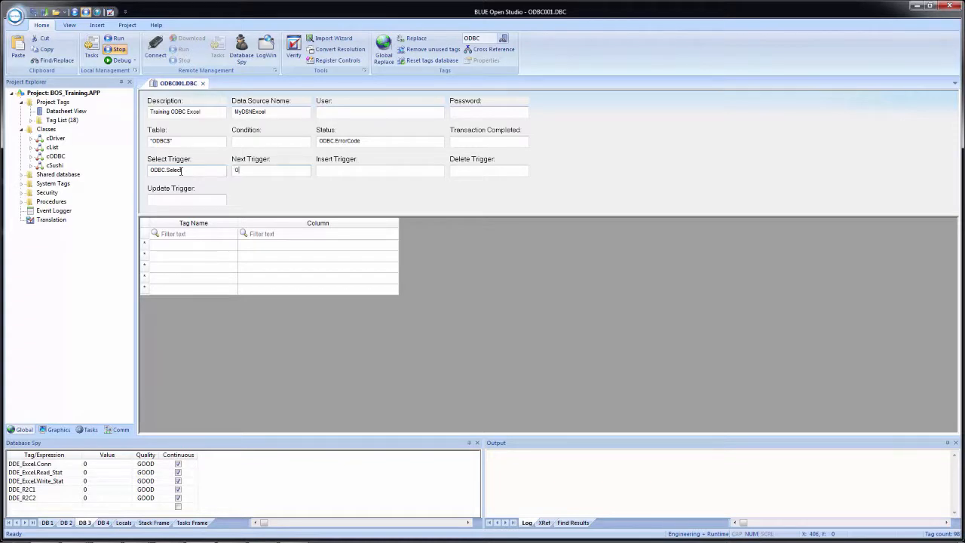
{"action": "type", "text": "ODBC.NextData"}
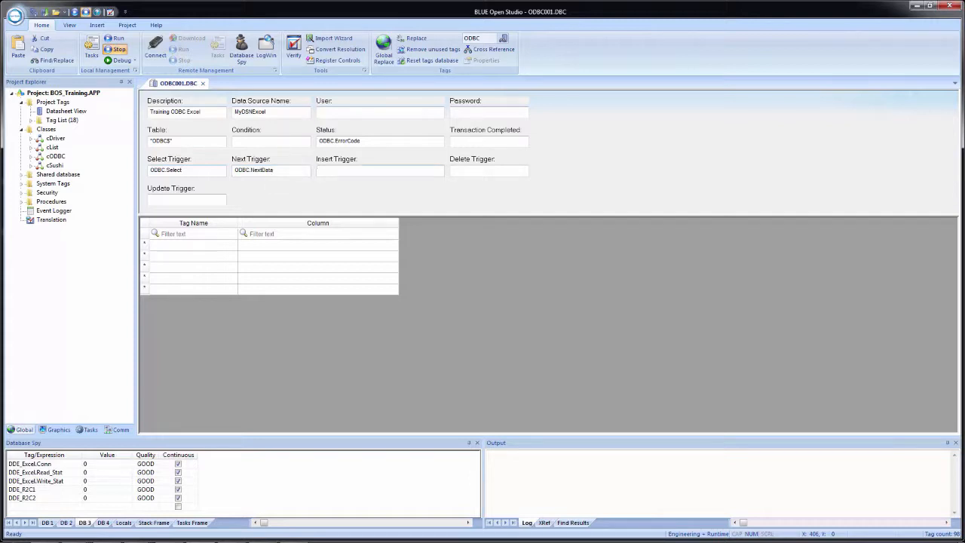
Step: Enter ODBC.Insert, ODBC.Delete and ODBC.Update triggers, dismissing the Invalid name error
{"action": "type", "text": "ODBC.Insert"}
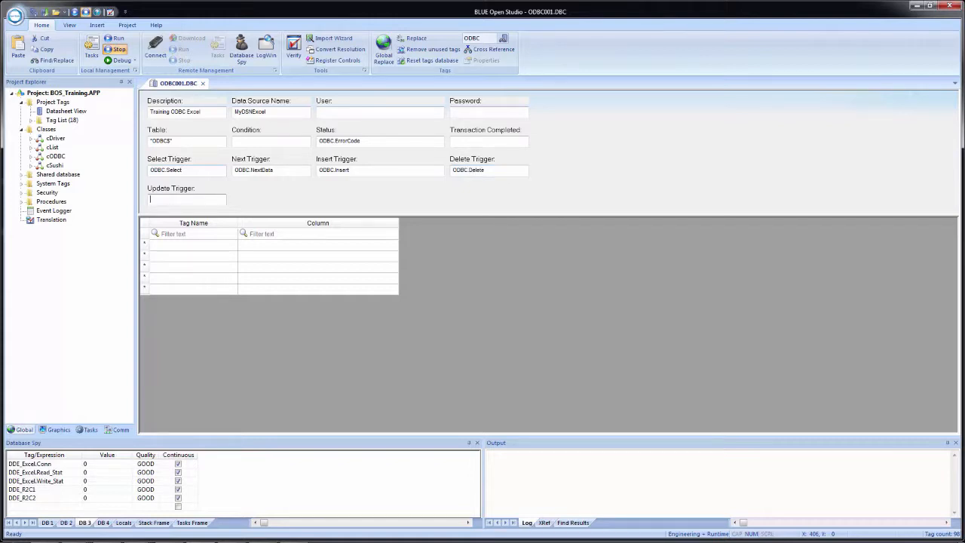
{"action": "type", "text": "ODBC.Uppdate"}
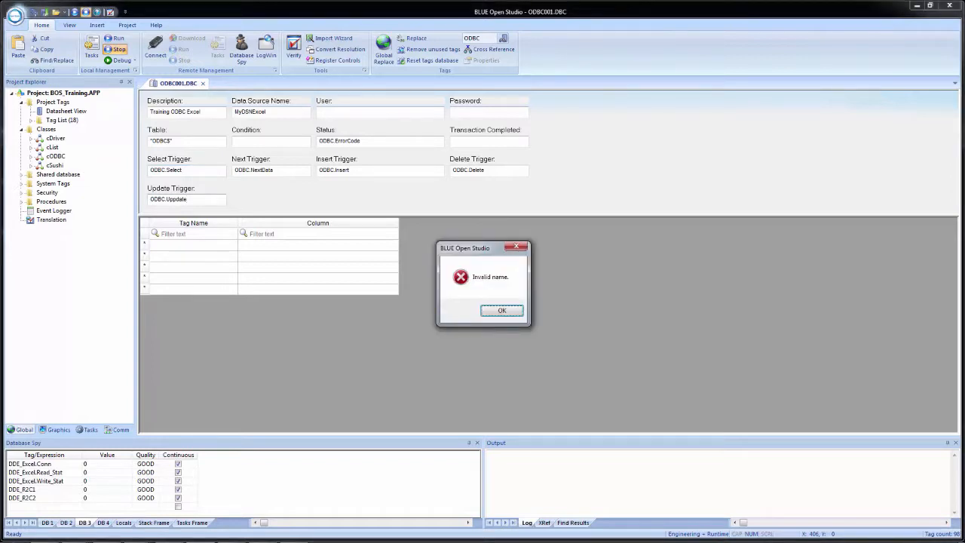
{"action": "mouse_move", "coordinate": [232, 202]}
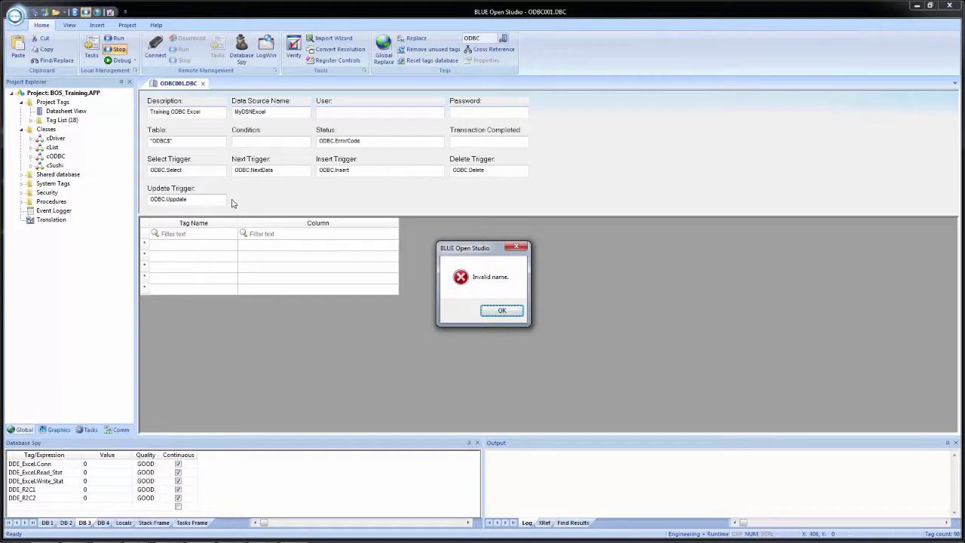
{"action": "mouse_move", "coordinate": [407, 247]}
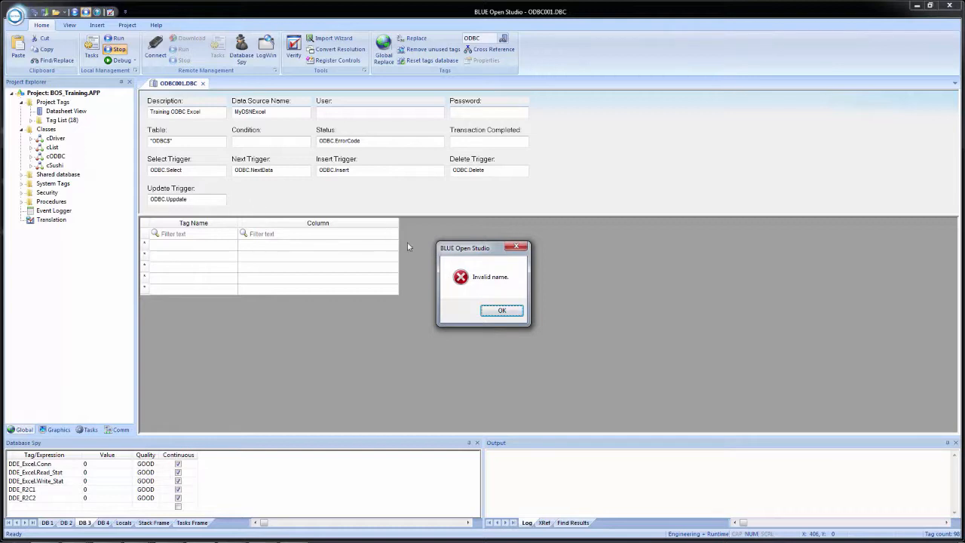
{"action": "left_click", "coordinate": [500, 310]}
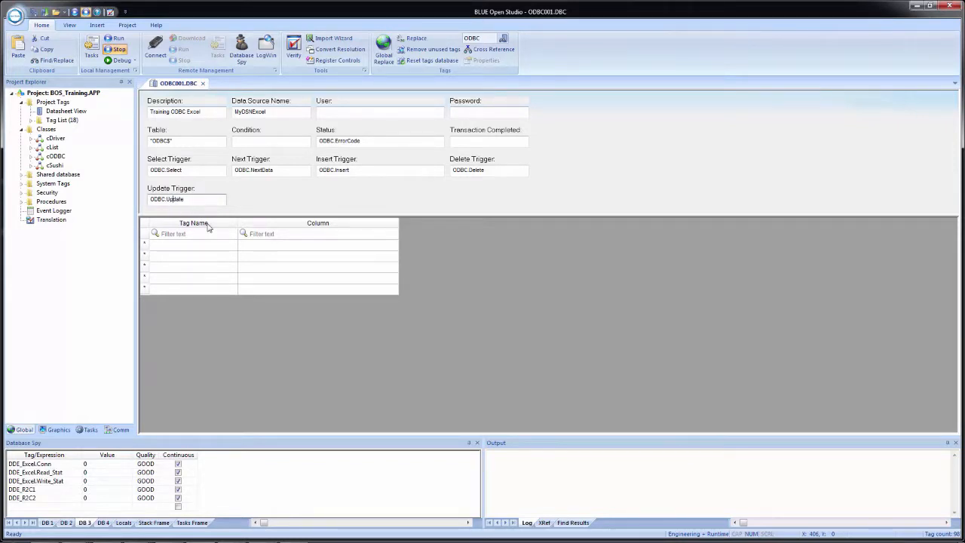
Step: Map tags ODBC.Column_Boolean, Integer, Real and String to columns Boolean, Integer, Real and String
{"action": "left_click", "coordinate": [193, 244]}
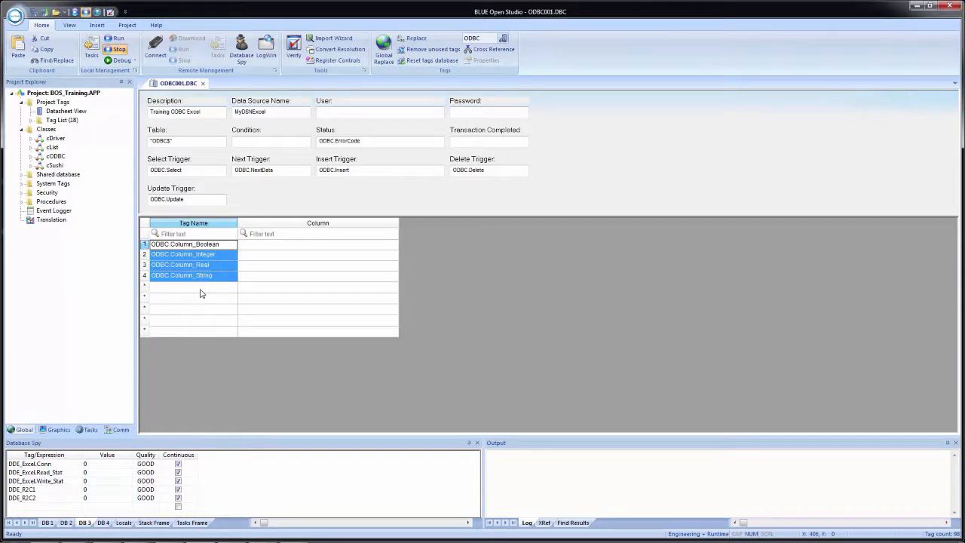
{"action": "left_click", "coordinate": [317, 245]}
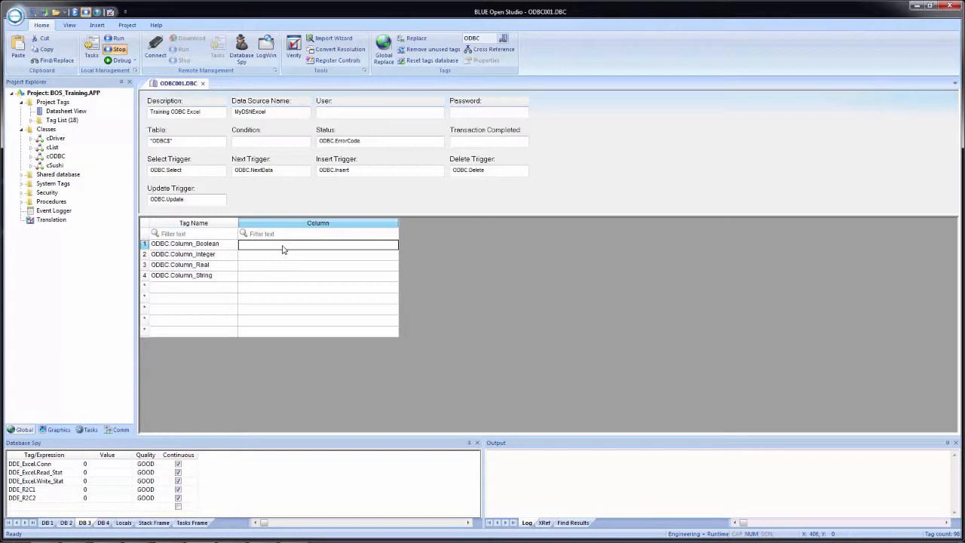
{"action": "type", "text": "Bo"}
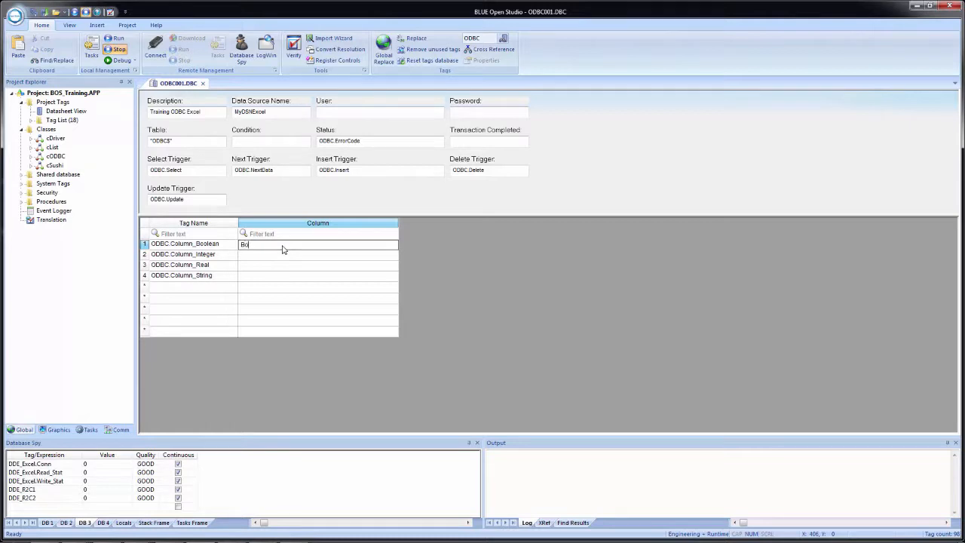
{"action": "type", "text": "ole"}
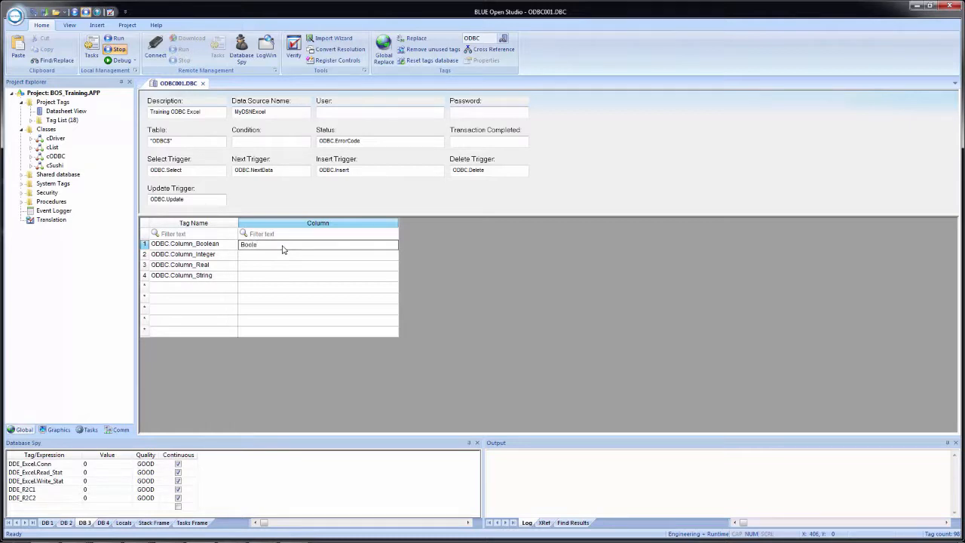
{"action": "left_click", "coordinate": [184, 255]}
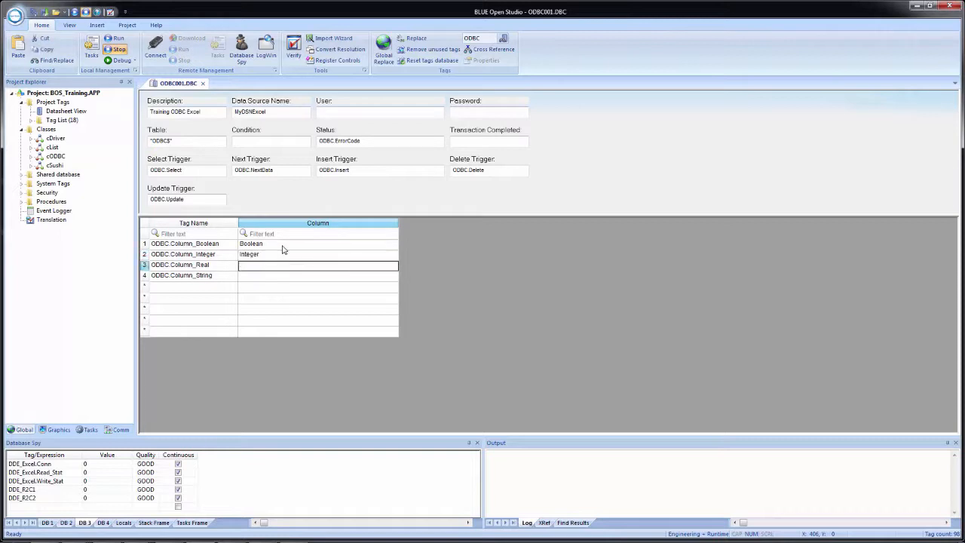
{"action": "type", "text": "Real"}
{"action": "left_click", "coordinate": [318, 274]}
{"action": "type", "text": "String"}
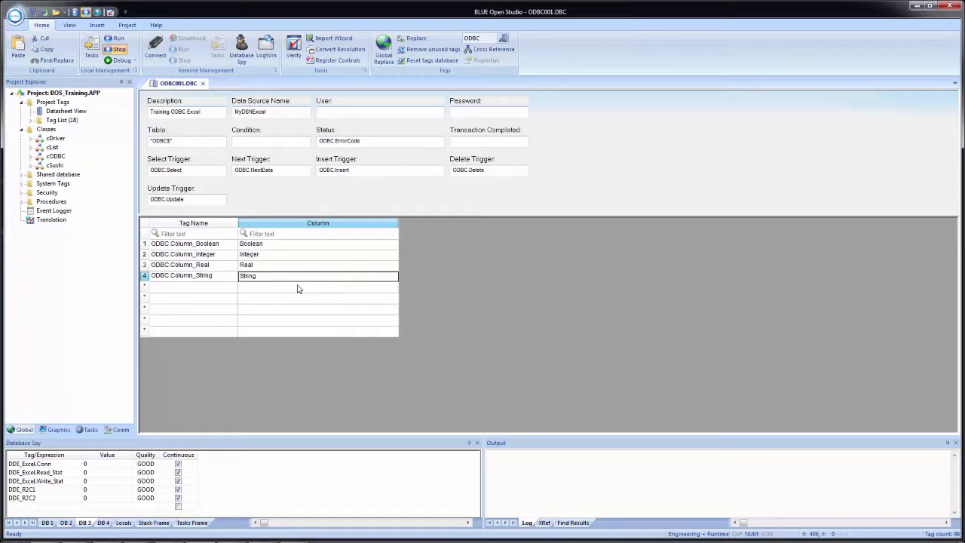
Step: Enter a search condition comparing against 0 using the ODBC.ColumnSearch tag
{"action": "left_click", "coordinate": [269, 142]}
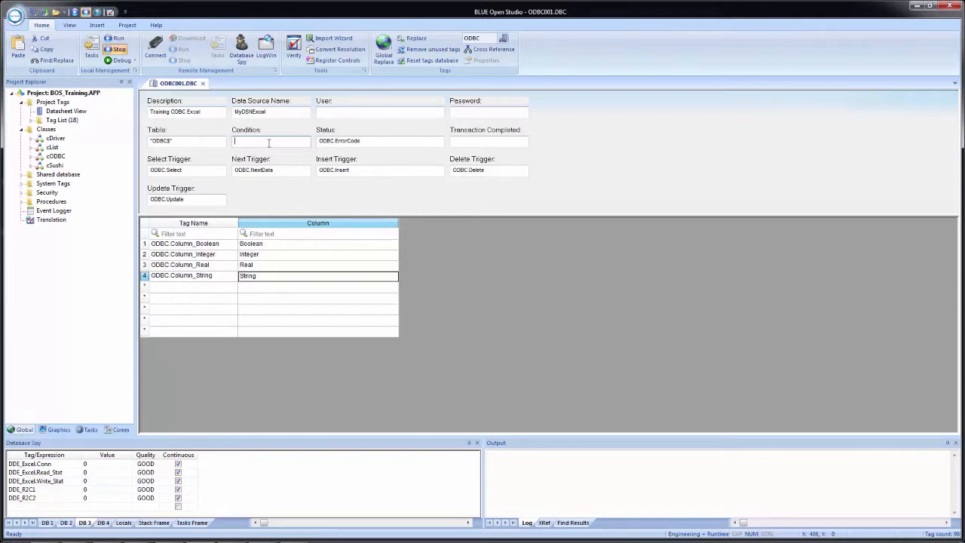
{"action": "type", "text": "0"}
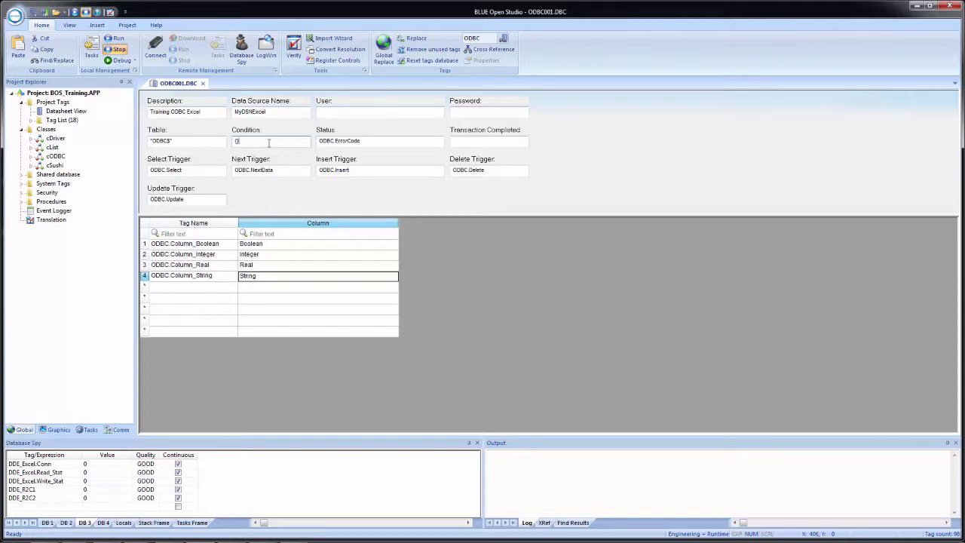
{"action": "type", "text": "=0"}
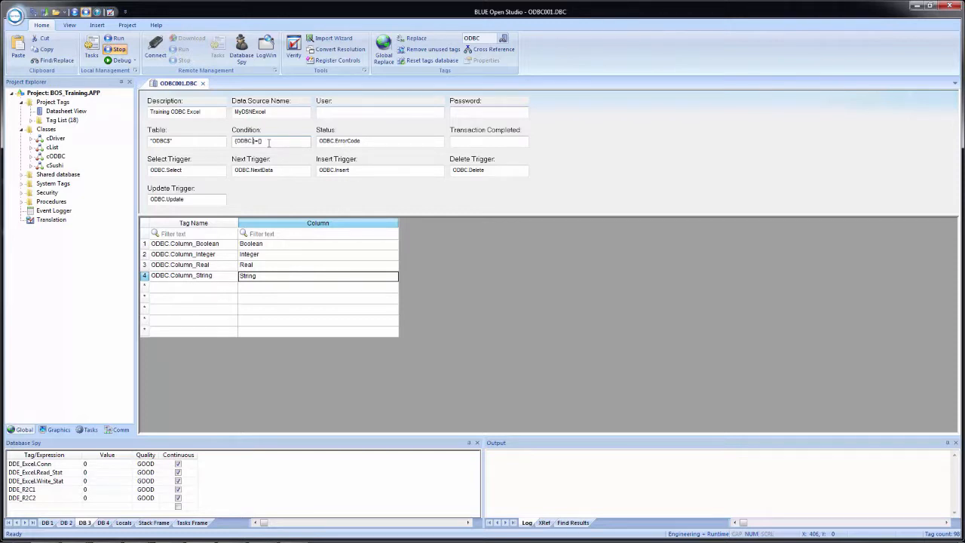
{"action": "type", "text": "ODBC.ColumnSearch"}
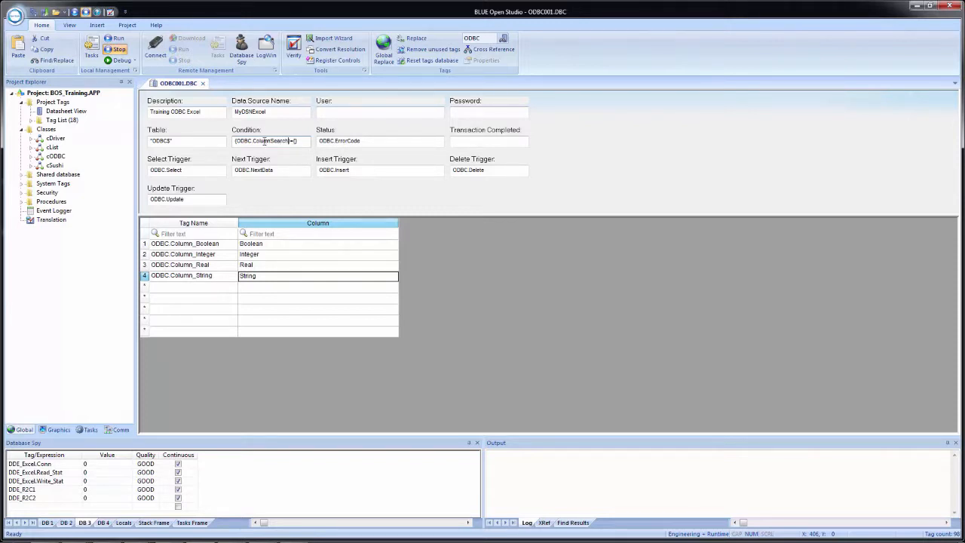
{"action": "right_click", "coordinate": [269, 141]}
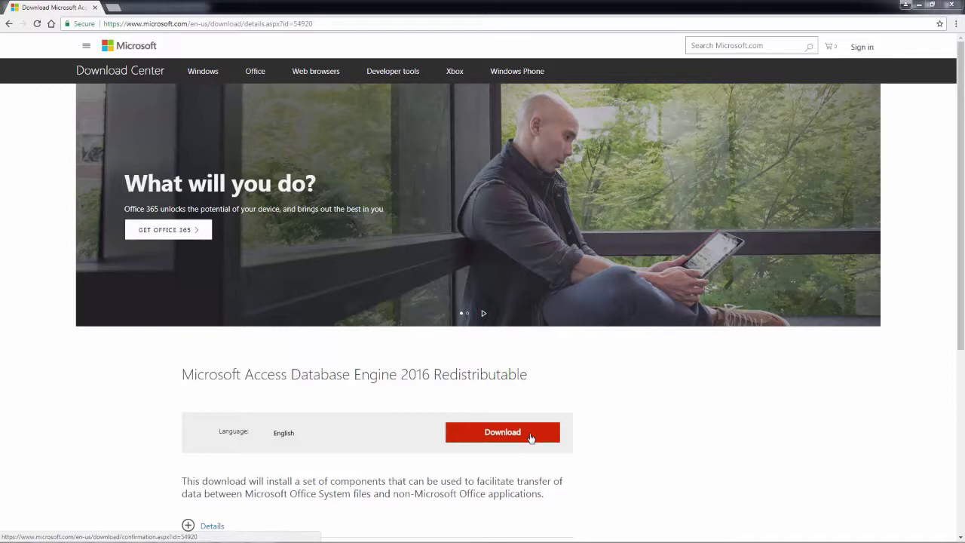
Step: Choose the 64-bit AccessDatabaseEngine_X64.exe installer from the download file list
{"action": "left_click", "coordinate": [502, 431]}
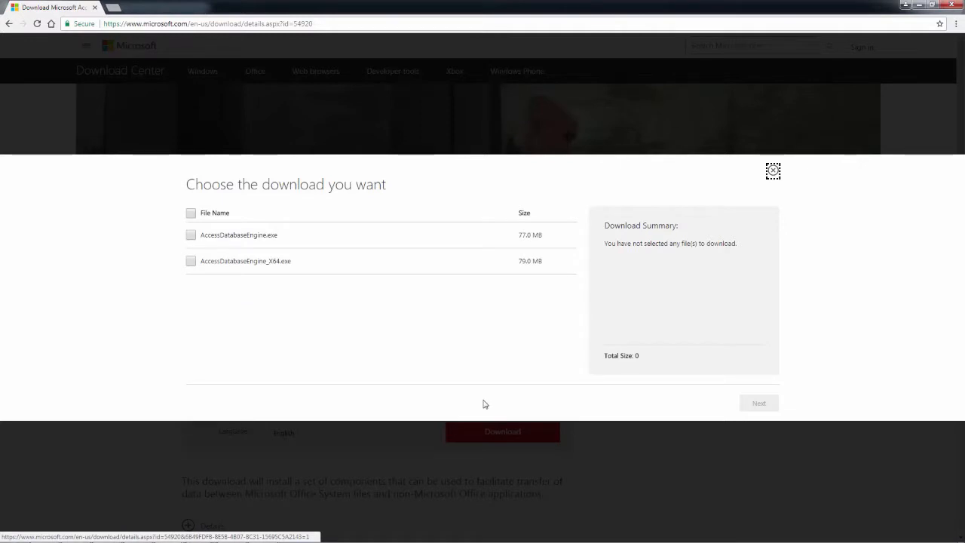
{"action": "mouse_move", "coordinate": [331, 285]}
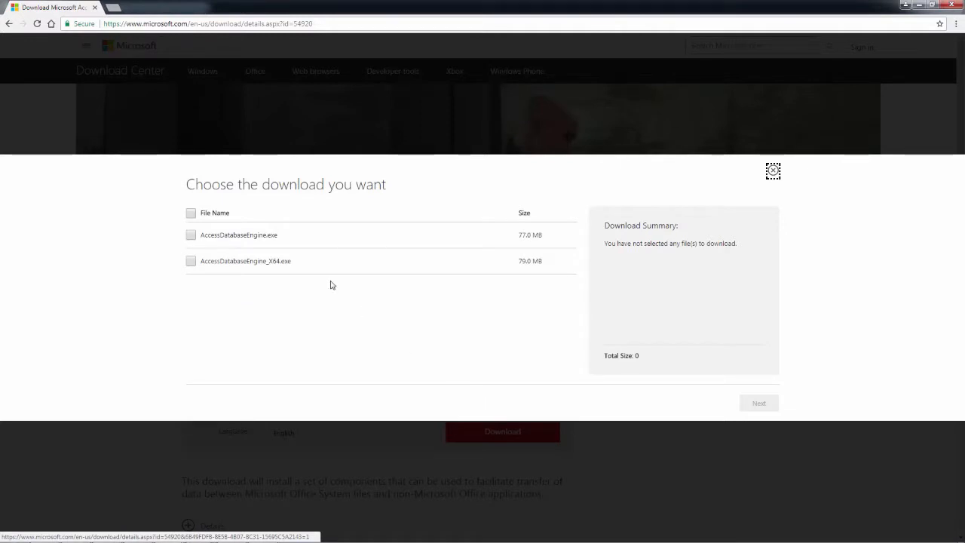
{"action": "mouse_move", "coordinate": [268, 247]}
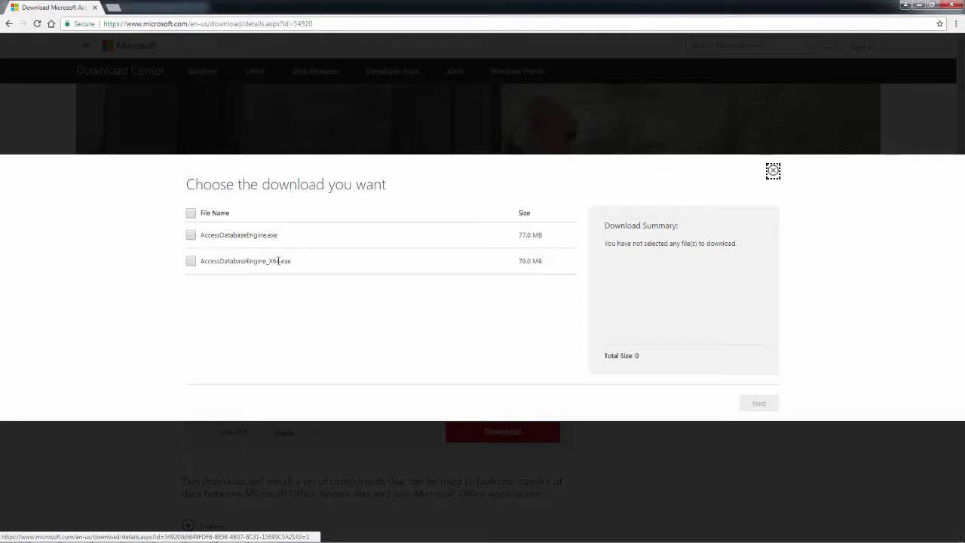
{"action": "left_click", "coordinate": [190, 235]}
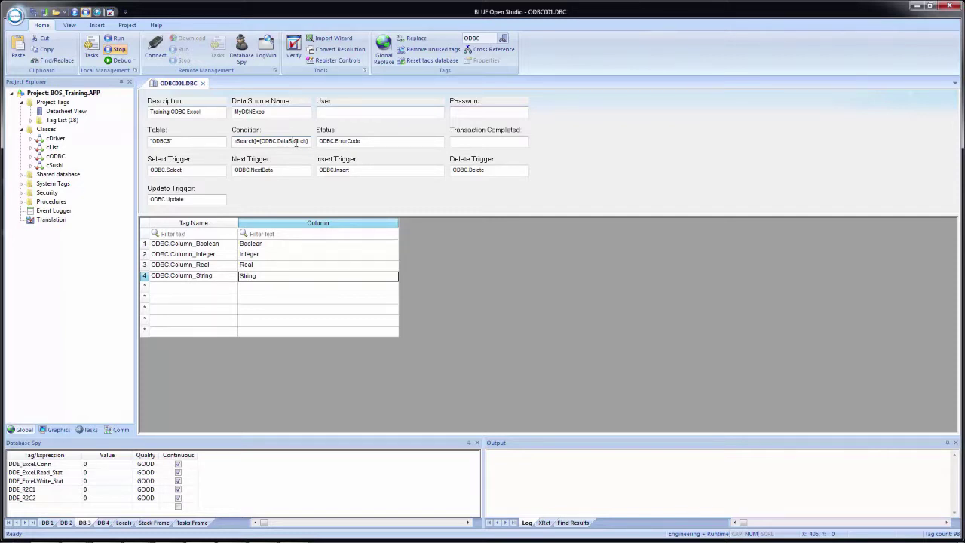
Step: Search the Start menu for odbc and launch Data Sources (ODBC)
{"action": "left_click", "coordinate": [12, 533]}
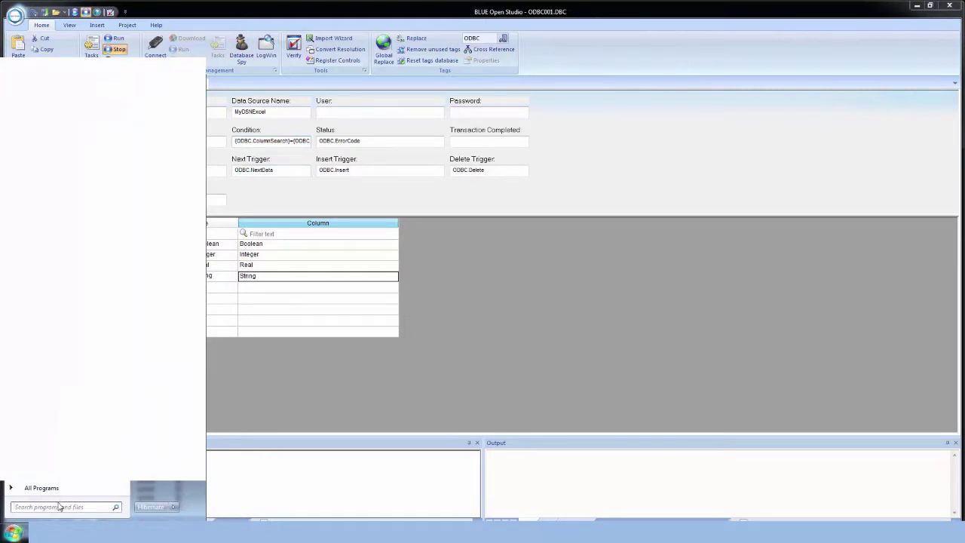
{"action": "left_click", "coordinate": [61, 507]}
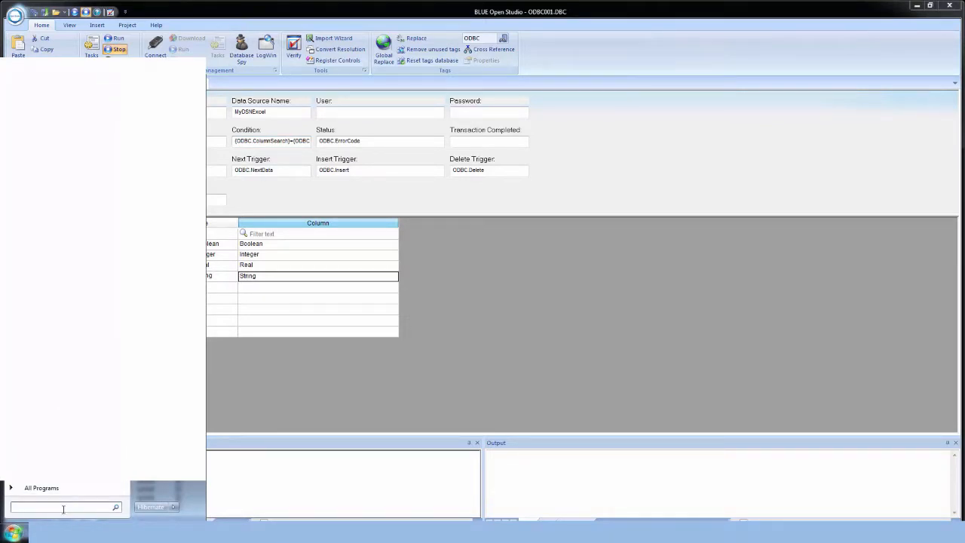
{"action": "type", "text": "odbc"}
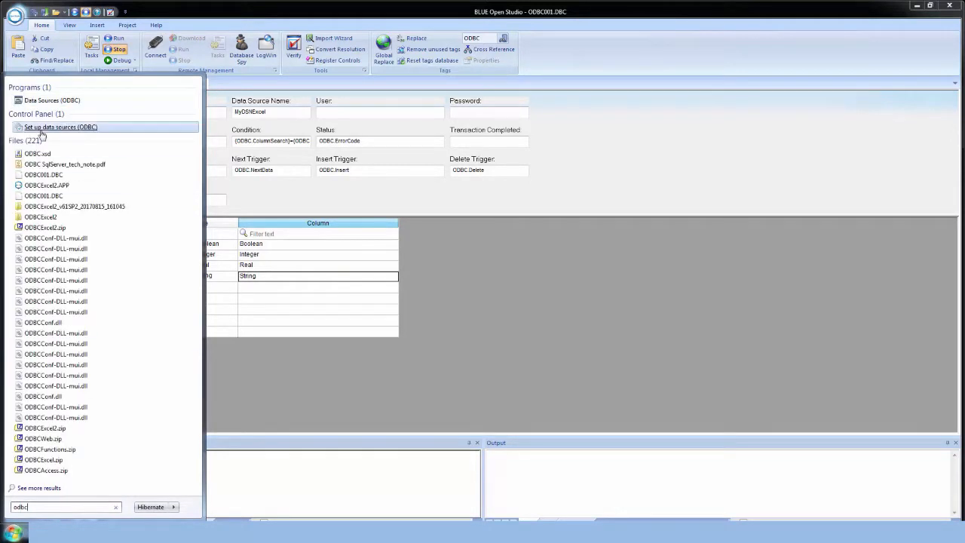
{"action": "mouse_move", "coordinate": [52, 99]}
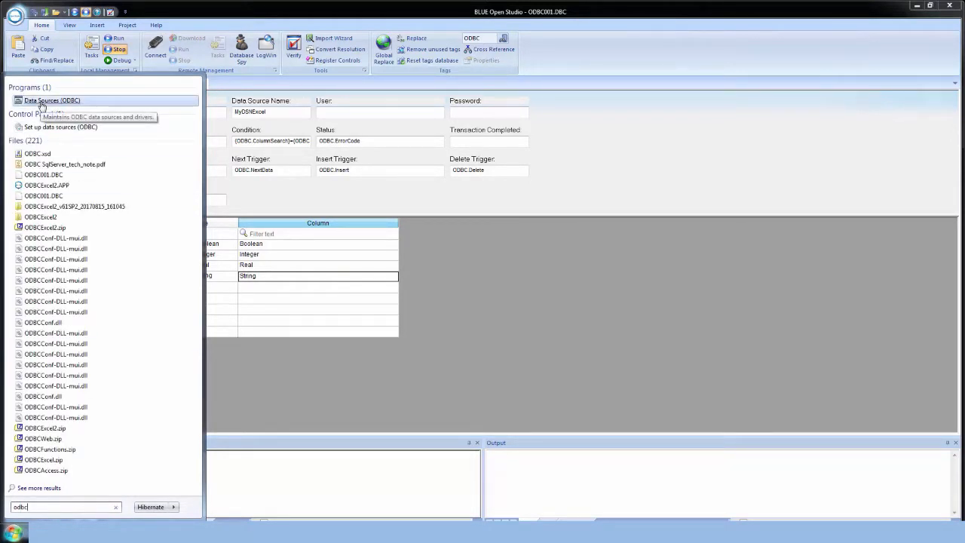
{"action": "left_click", "coordinate": [51, 100]}
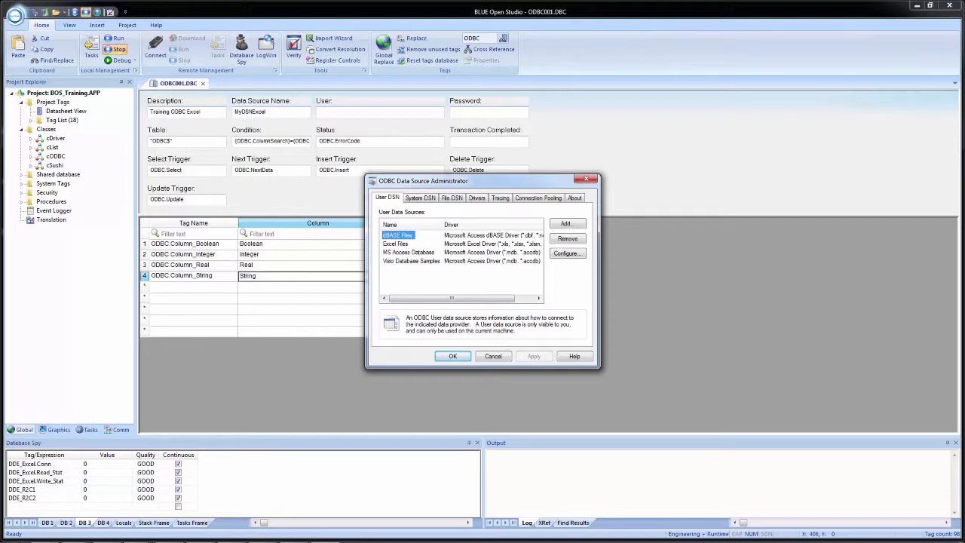
{"action": "mouse_move", "coordinate": [316, 344]}
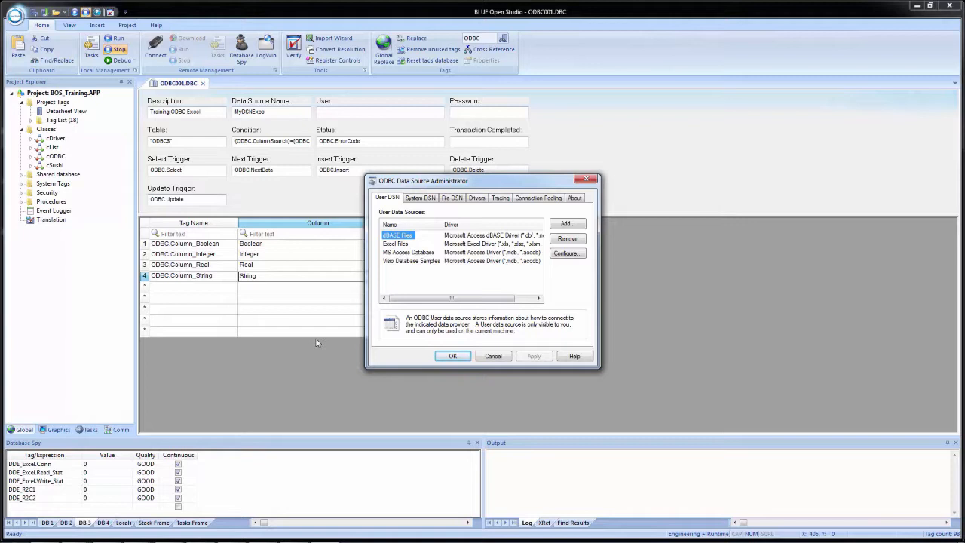
{"action": "mouse_move", "coordinate": [398, 284]}
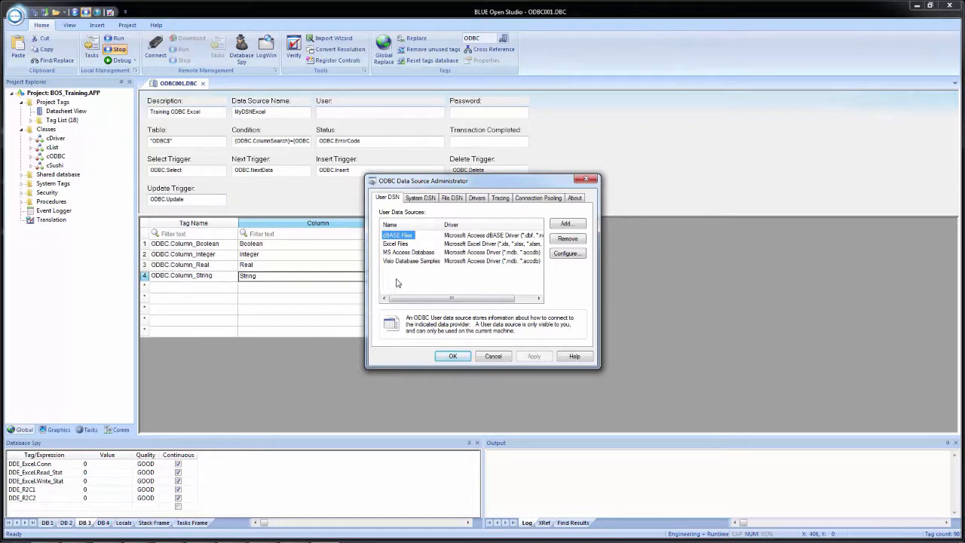
{"action": "mouse_move", "coordinate": [404, 275]}
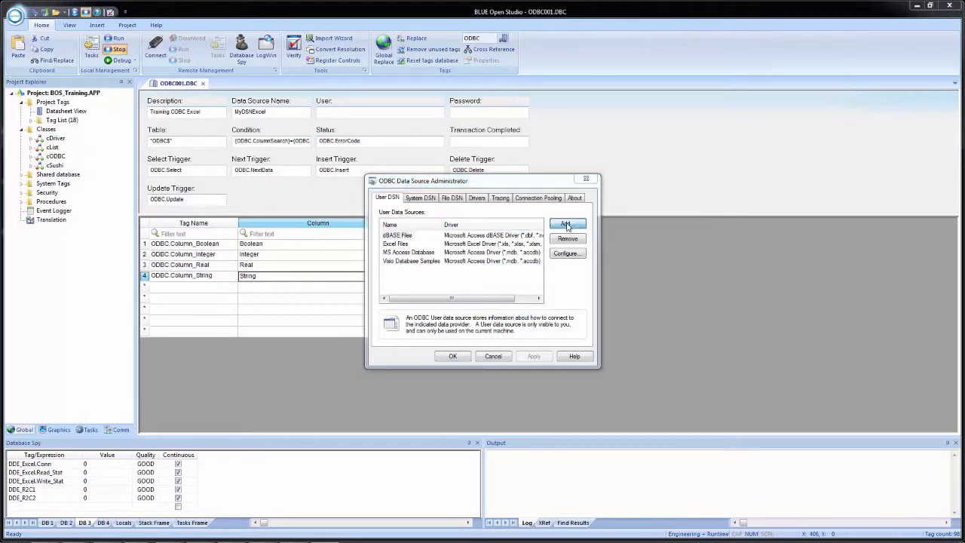
Step: Add a new user data source using the Microsoft Excel Driver
{"action": "left_click", "coordinate": [567, 224]}
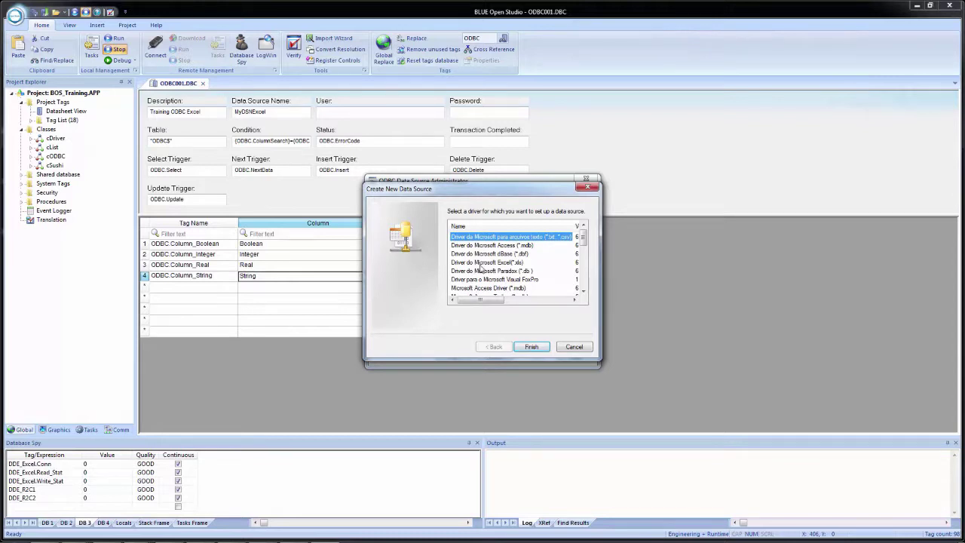
{"action": "left_click", "coordinate": [486, 262]}
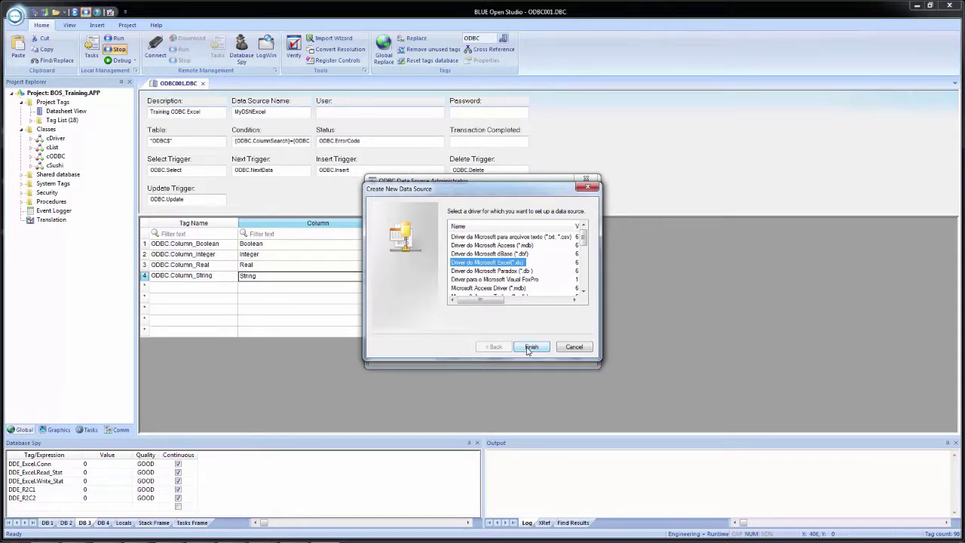
{"action": "left_click", "coordinate": [531, 346]}
{"action": "type", "text": "MyDSNExcel"}
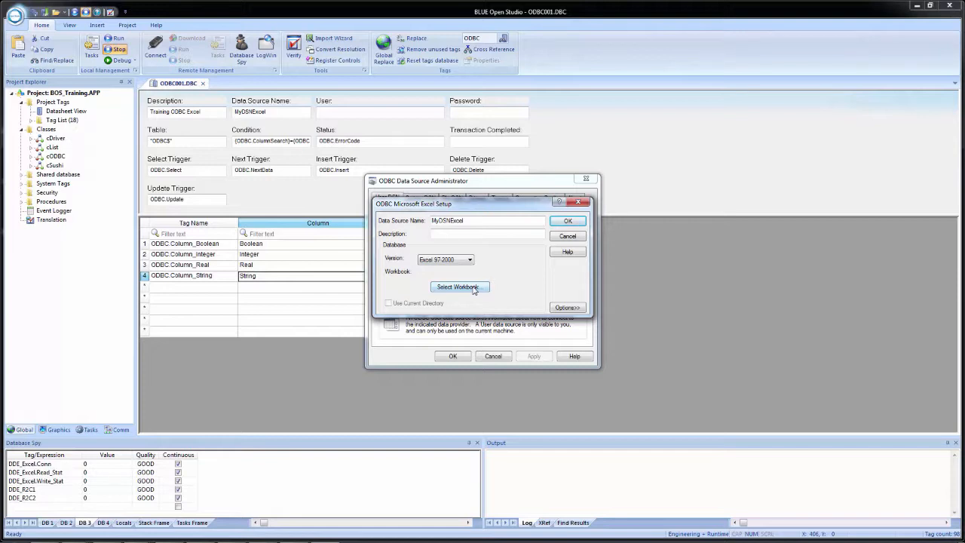
Step: Begin selecting the workbook for the MyODBCExcel data source
{"action": "left_click", "coordinate": [458, 287]}
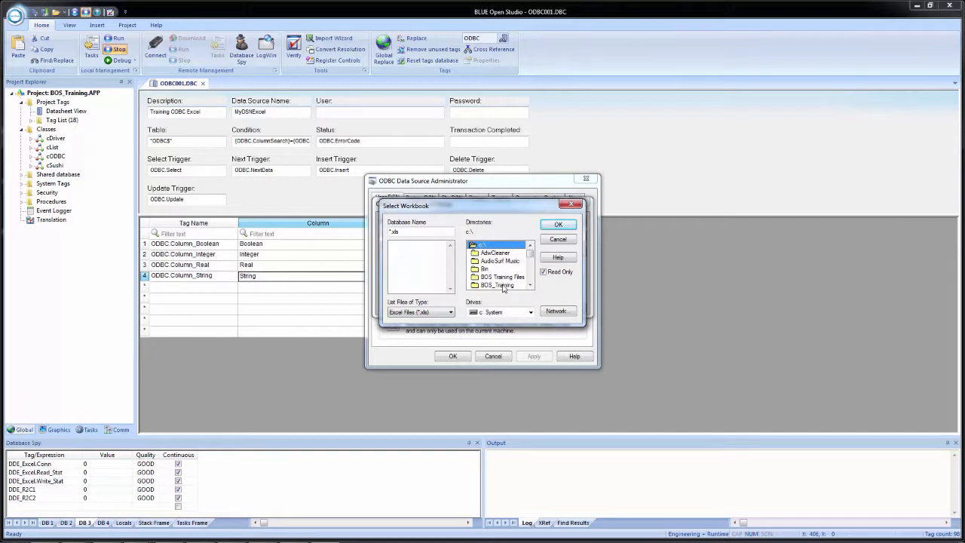
Step: Point the data source at C:\BOS_Training\ODBC_Demo.xls with Read Only turned off
{"action": "double_click", "coordinate": [497, 285]}
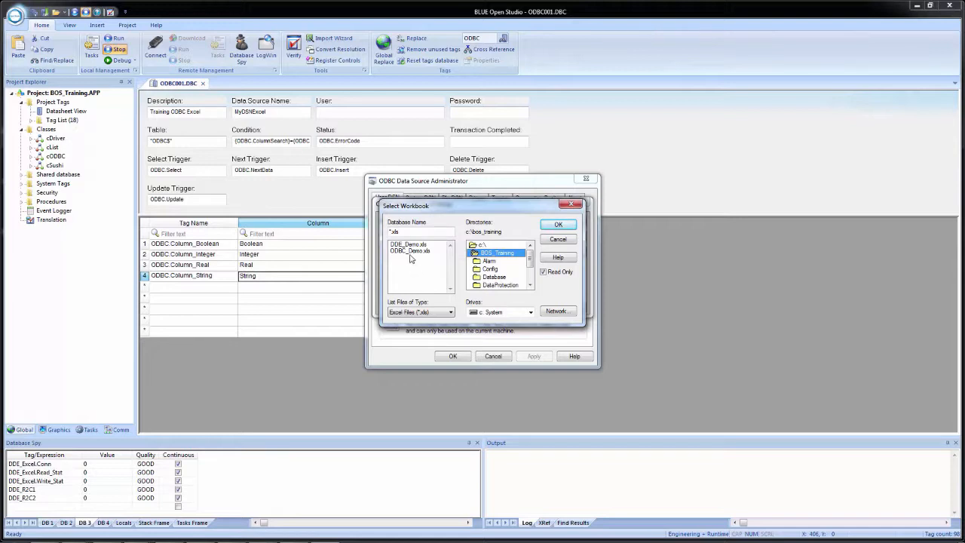
{"action": "left_click", "coordinate": [415, 250]}
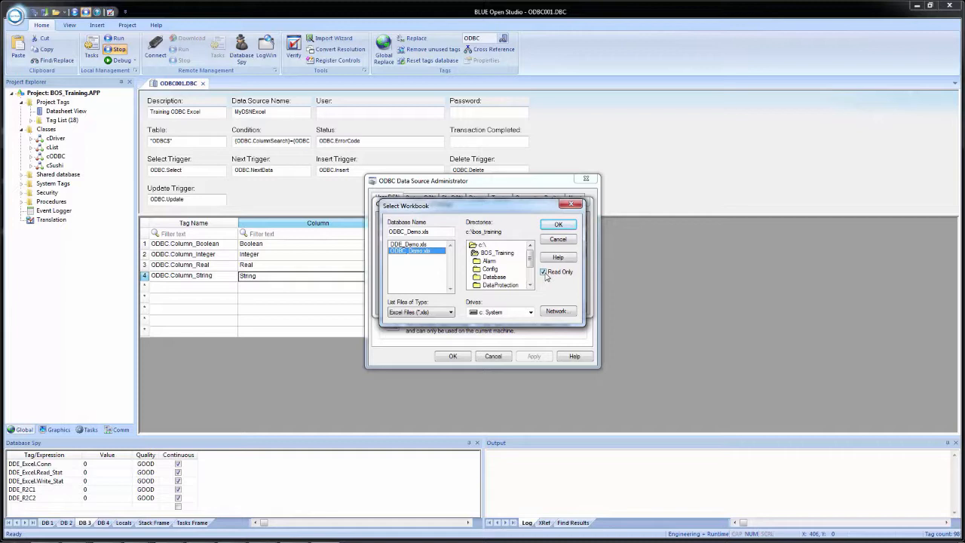
{"action": "left_click", "coordinate": [542, 271]}
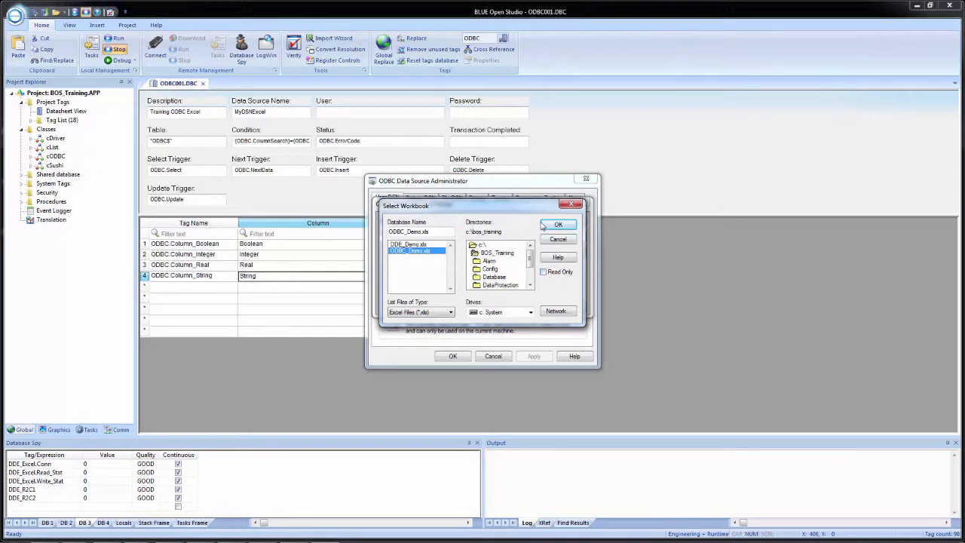
{"action": "left_click", "coordinate": [558, 223]}
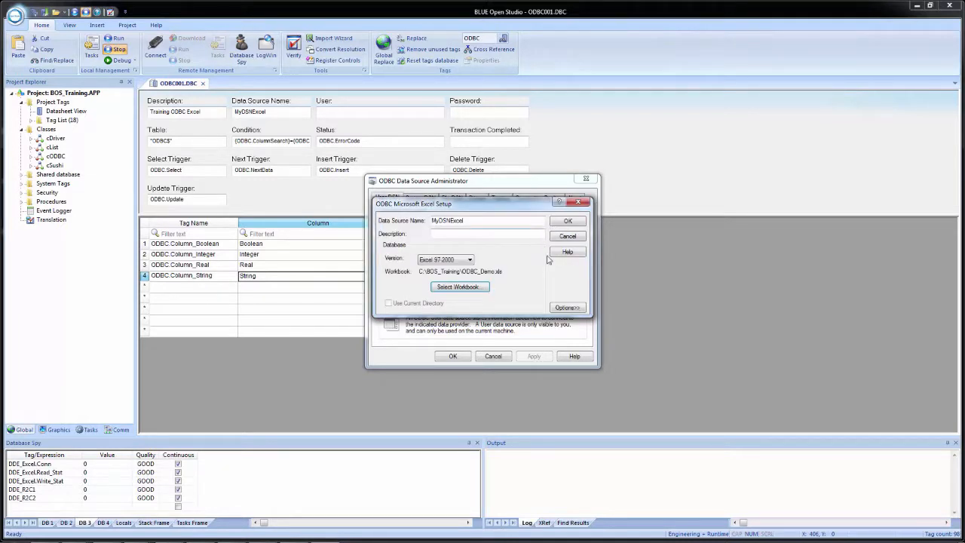
Step: Check the driver options, save the setup and select MyODBCExcel in the User DSN list
{"action": "left_click", "coordinate": [567, 307]}
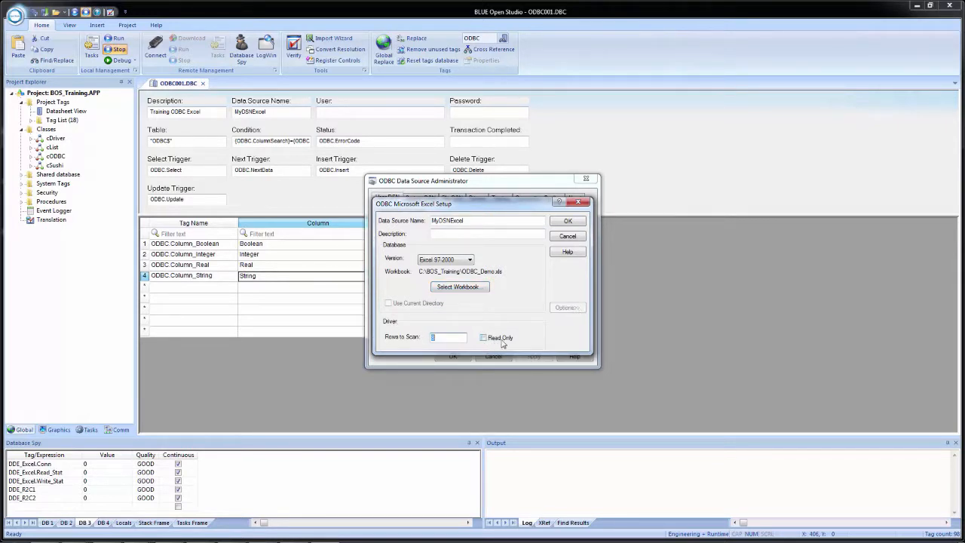
{"action": "left_click", "coordinate": [567, 235]}
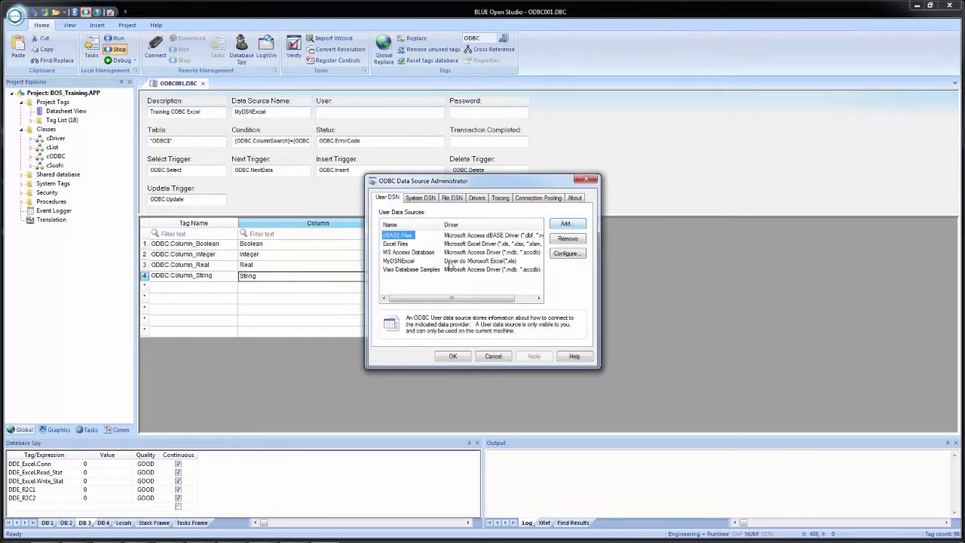
{"action": "left_click", "coordinate": [398, 261]}
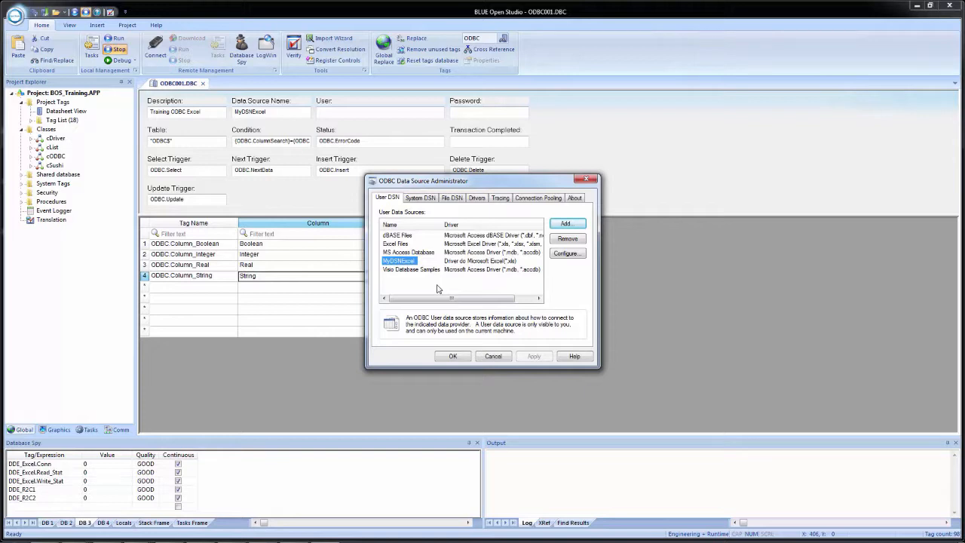
{"action": "mouse_move", "coordinate": [560, 208]}
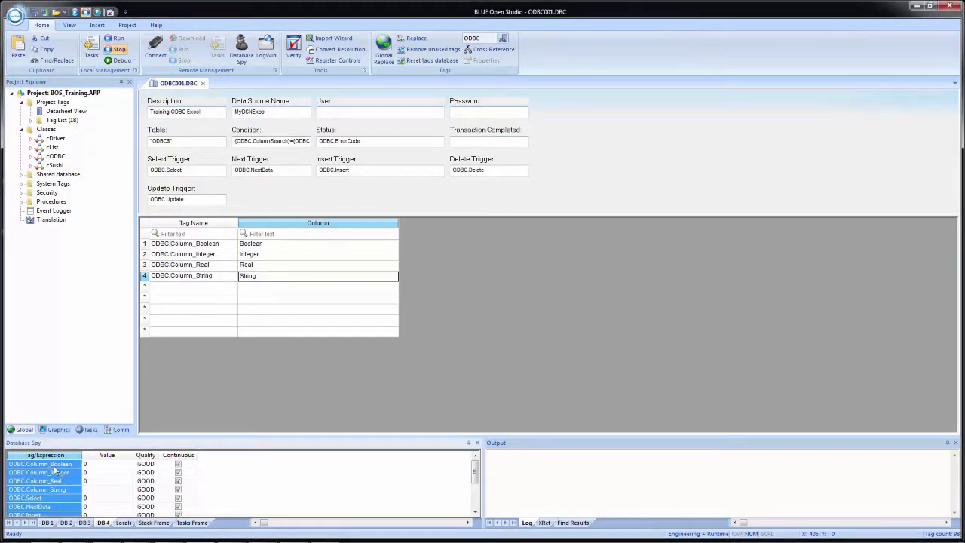
{"action": "mouse_move", "coordinate": [377, 434]}
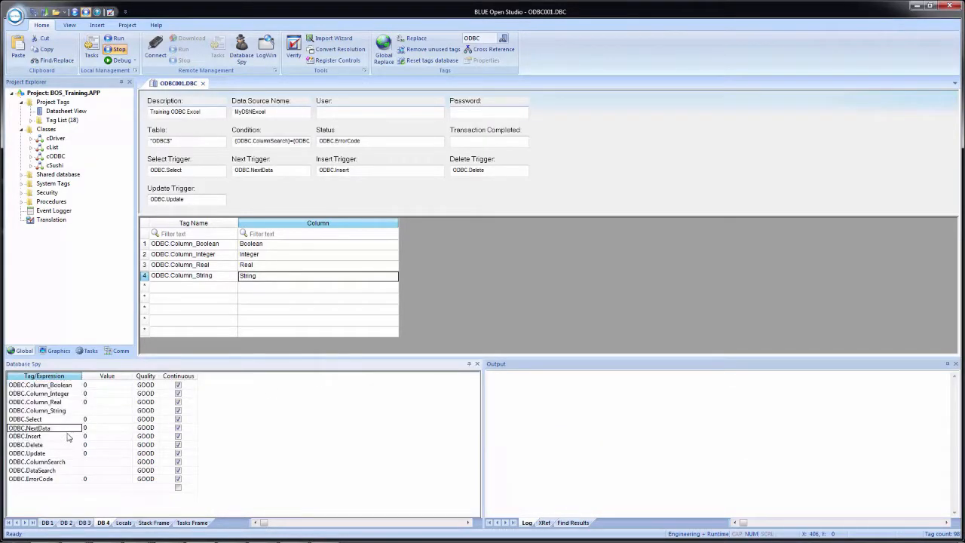
Step: Insert a blank row between tag groups and select the ODBC column and trigger tag rows
{"action": "left_click", "coordinate": [28, 419]}
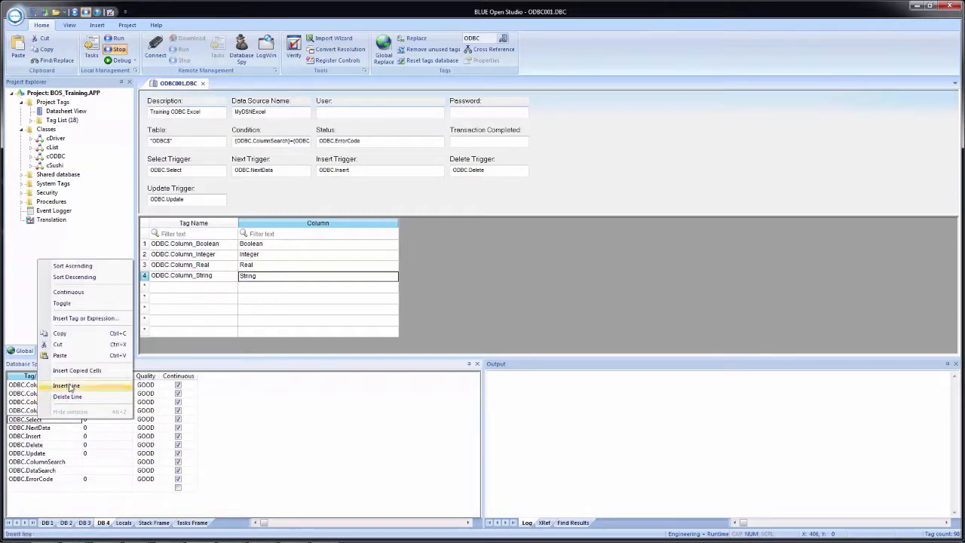
{"action": "left_click", "coordinate": [66, 386]}
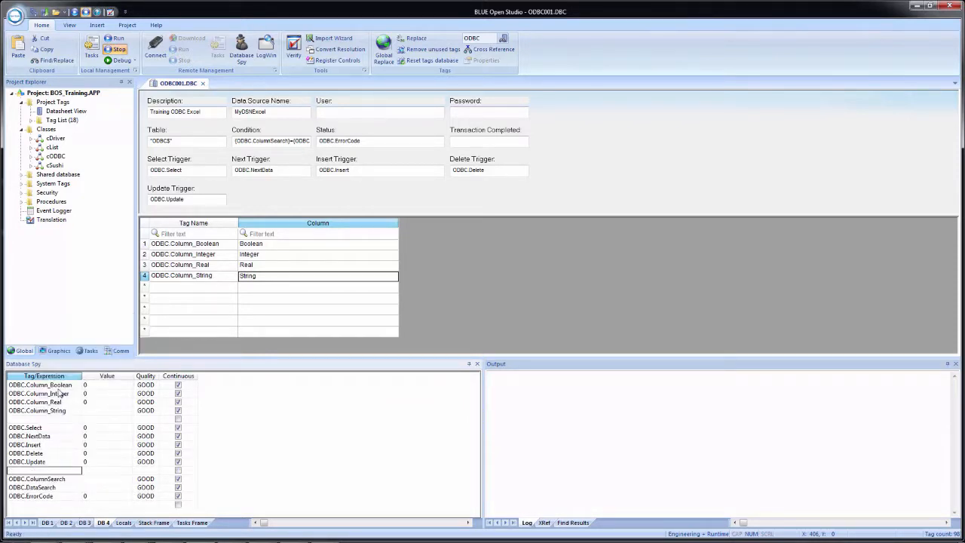
{"action": "left_click_drag", "start_coordinate": [39, 384], "coordinate": [37, 410]}
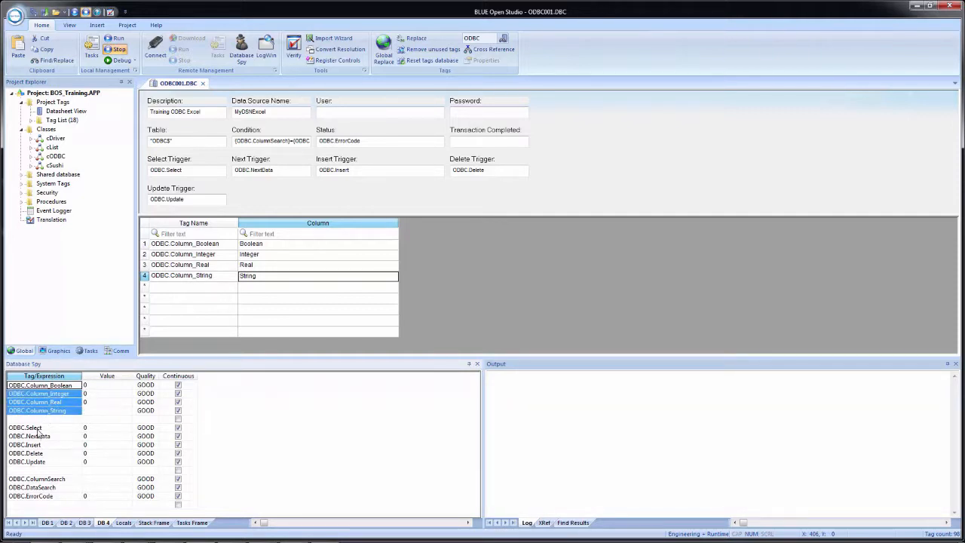
{"action": "left_click", "coordinate": [30, 461]}
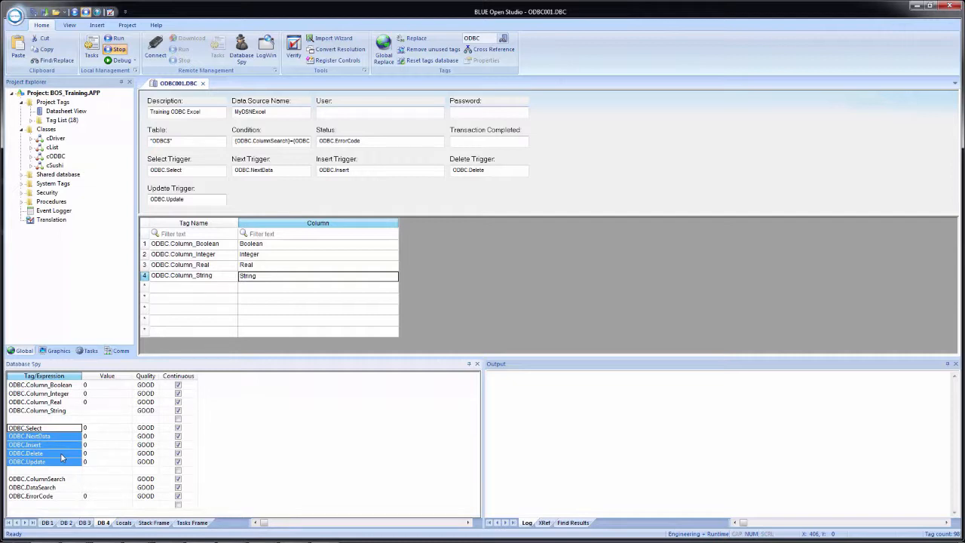
{"action": "left_click", "coordinate": [36, 480]}
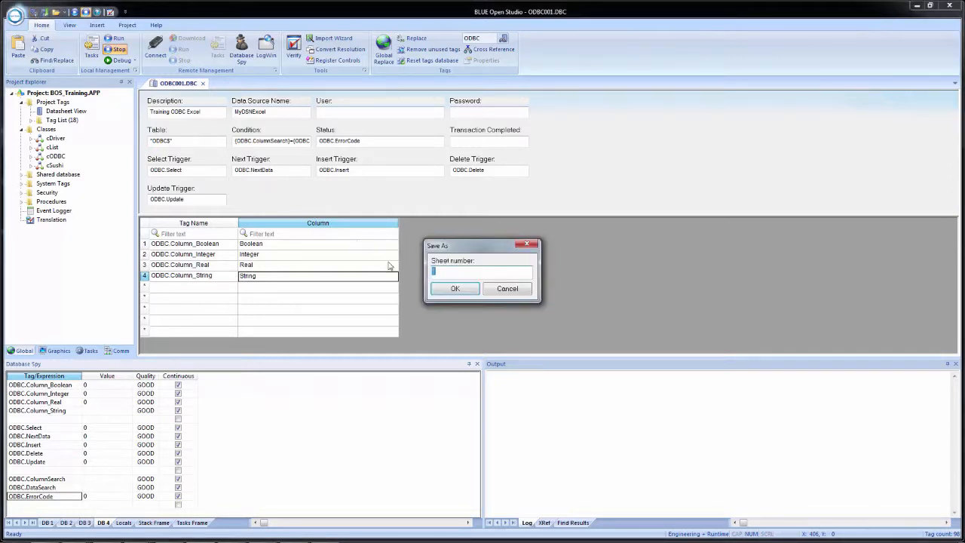
{"action": "mouse_move", "coordinate": [455, 289]}
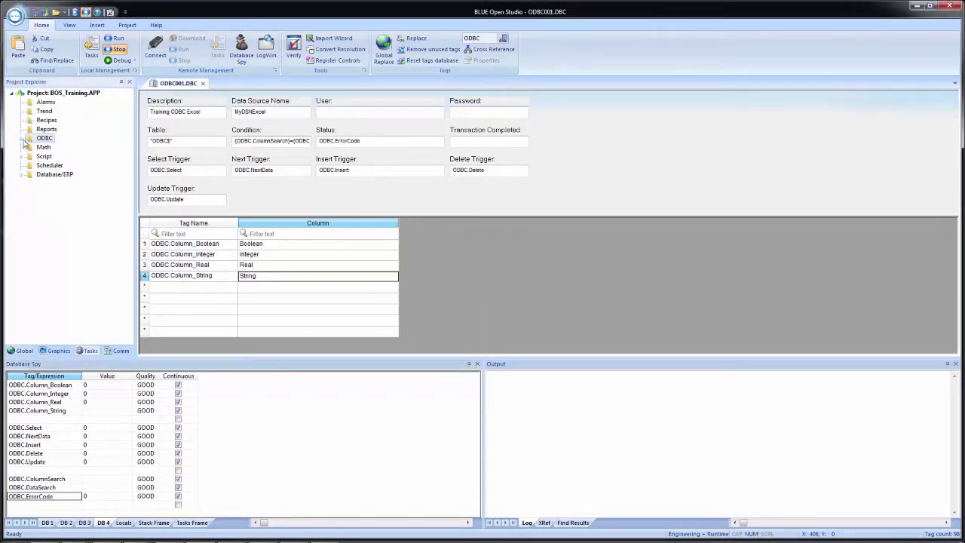
Step: Expand the ODBC folder in the Project Explorer to show the saved worksheet
{"action": "left_click", "coordinate": [24, 138]}
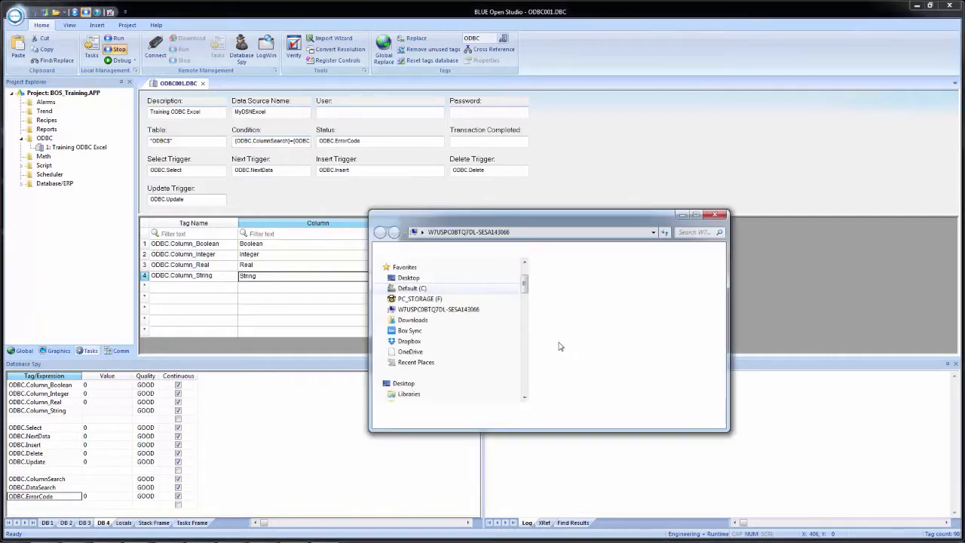
Step: Open C:\BOS_Training\ODBC_Demo.xls in Excel from the Explorer window
{"action": "double_click", "coordinate": [413, 288]}
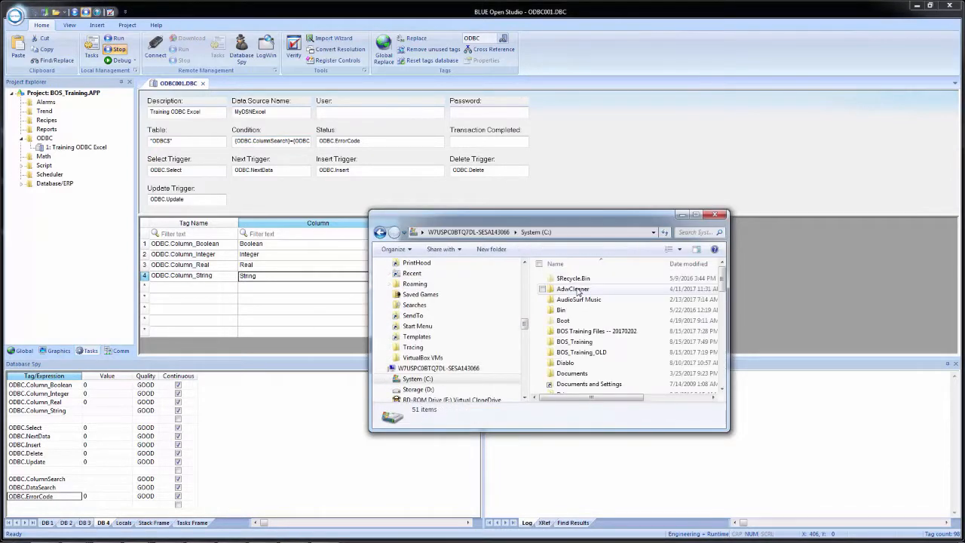
{"action": "double_click", "coordinate": [573, 341]}
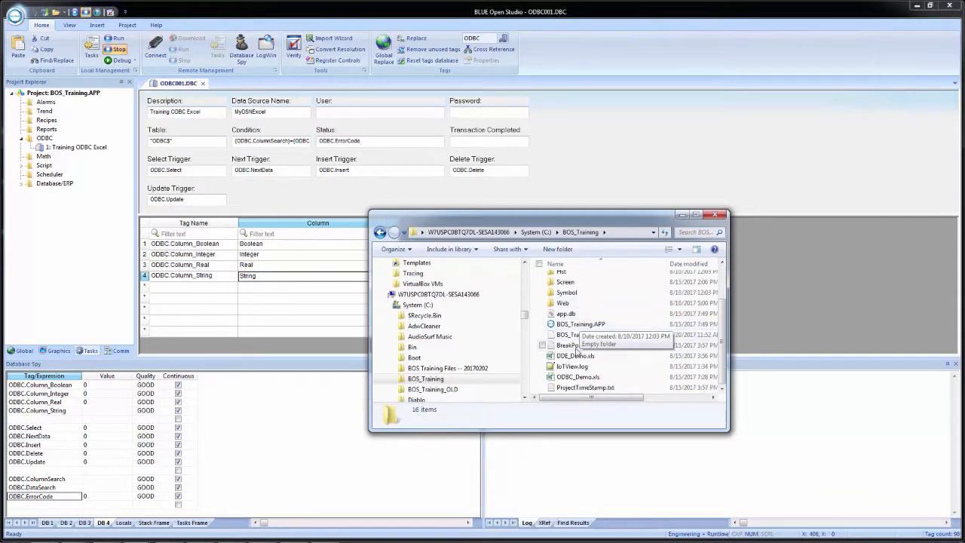
{"action": "left_click", "coordinate": [578, 377]}
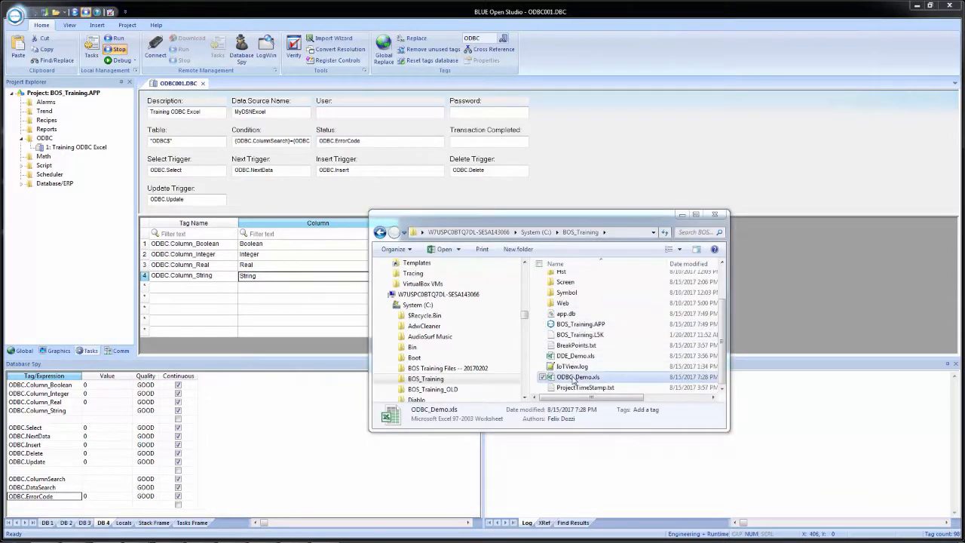
{"action": "double_click", "coordinate": [577, 377]}
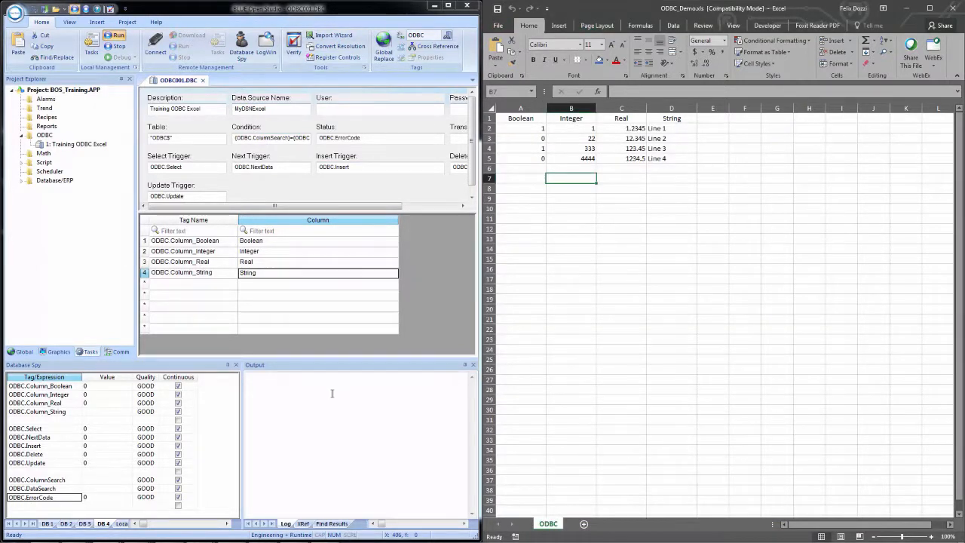
{"action": "mouse_move", "coordinate": [340, 431]}
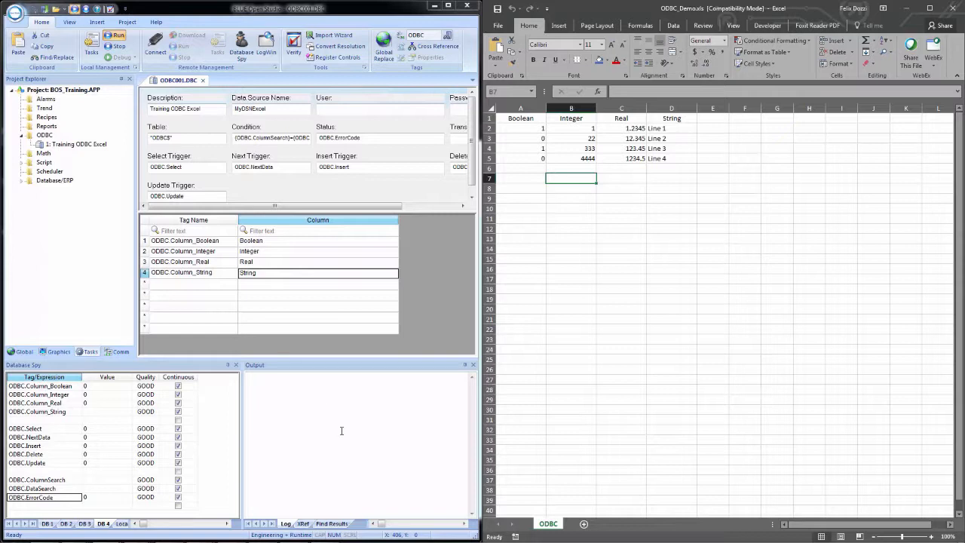
{"action": "mouse_move", "coordinate": [121, 472]}
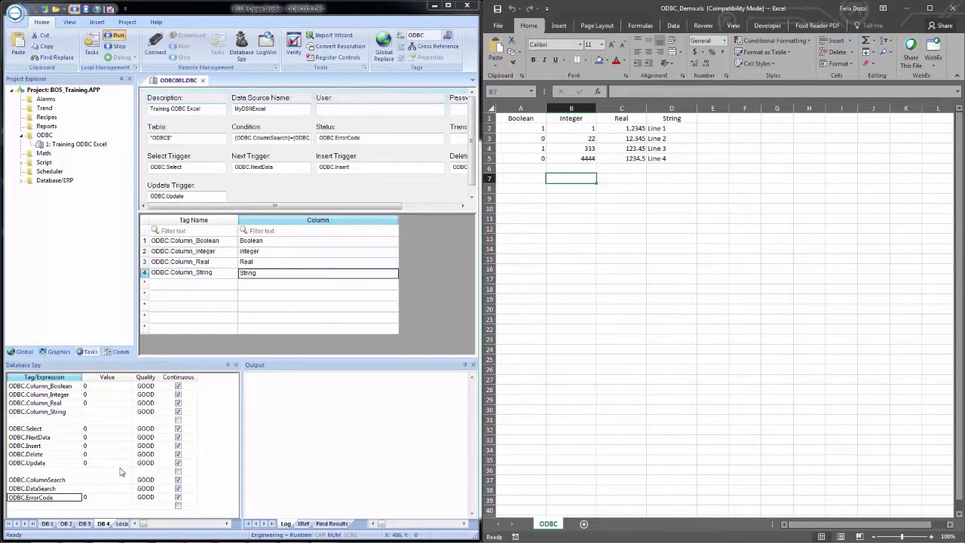
Step: Enter String as ODBC.ColumnSearch and Line 4 as ODBC.DataSearch in Database Spy
{"action": "left_click", "coordinate": [106, 480]}
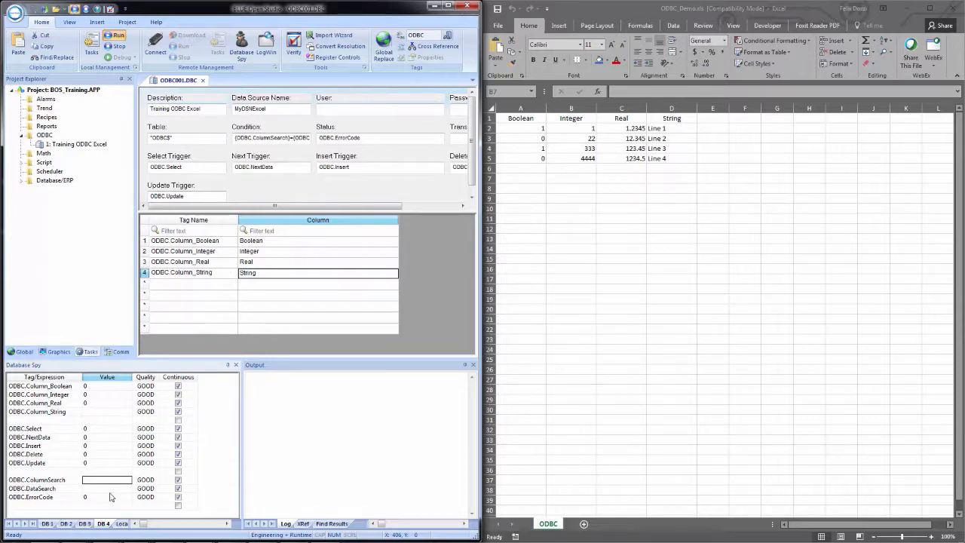
{"action": "mouse_move", "coordinate": [96, 488]}
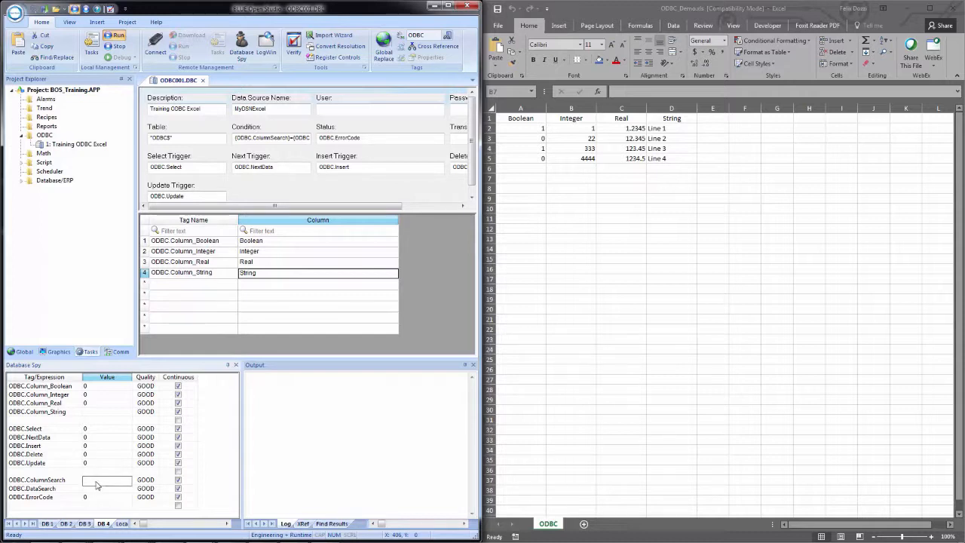
{"action": "type", "text": "String"}
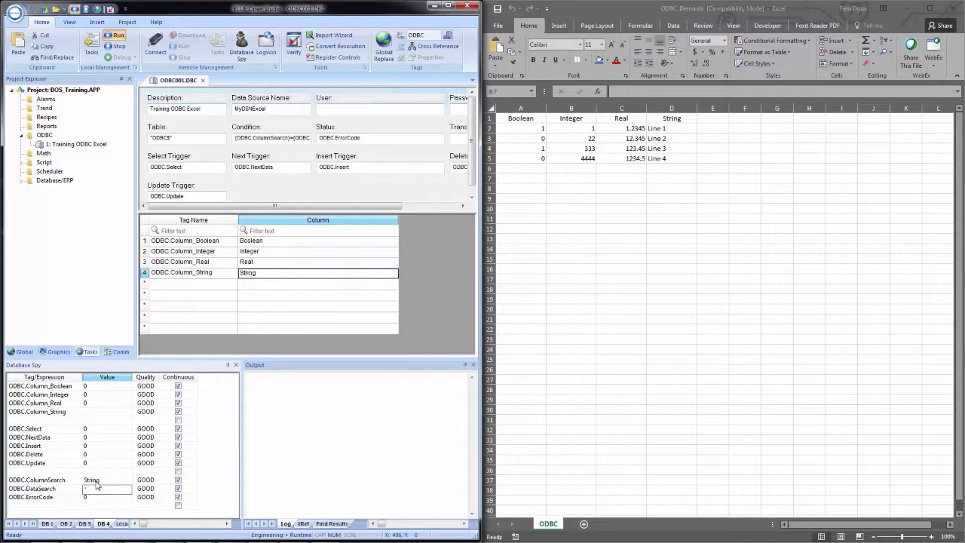
{"action": "type", "text": "Line4"}
{"action": "left_click", "coordinate": [107, 428]}
{"action": "type", "text": "1"}
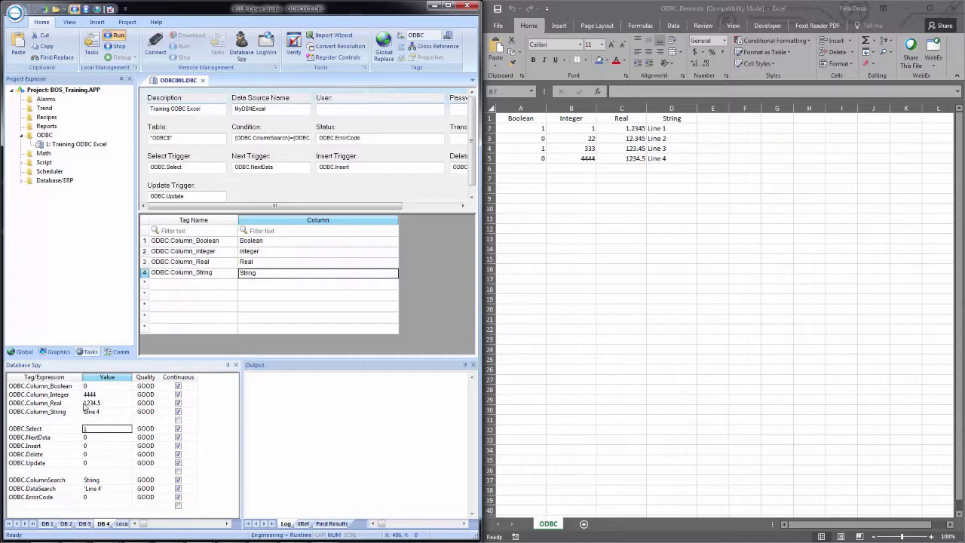
{"action": "mouse_move", "coordinate": [97, 419]}
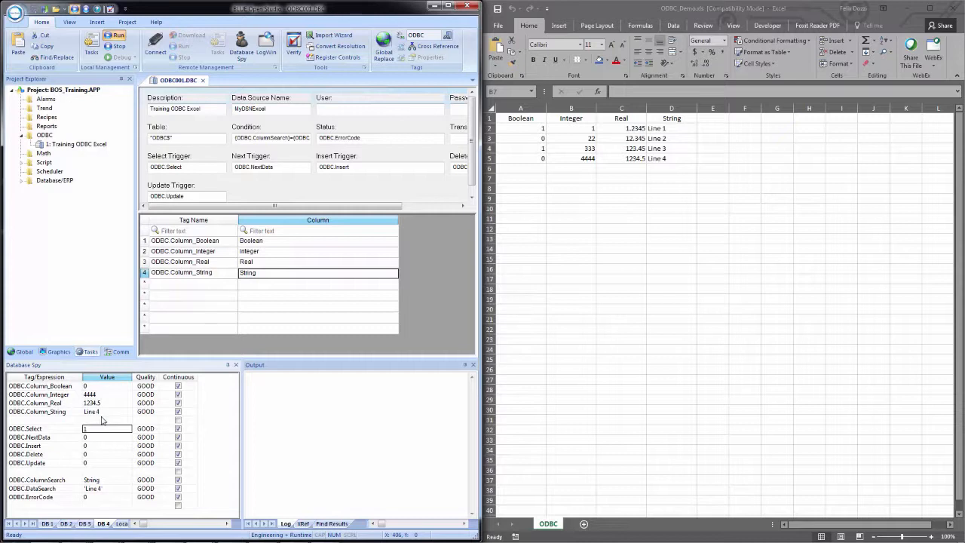
{"action": "mouse_move", "coordinate": [125, 411]}
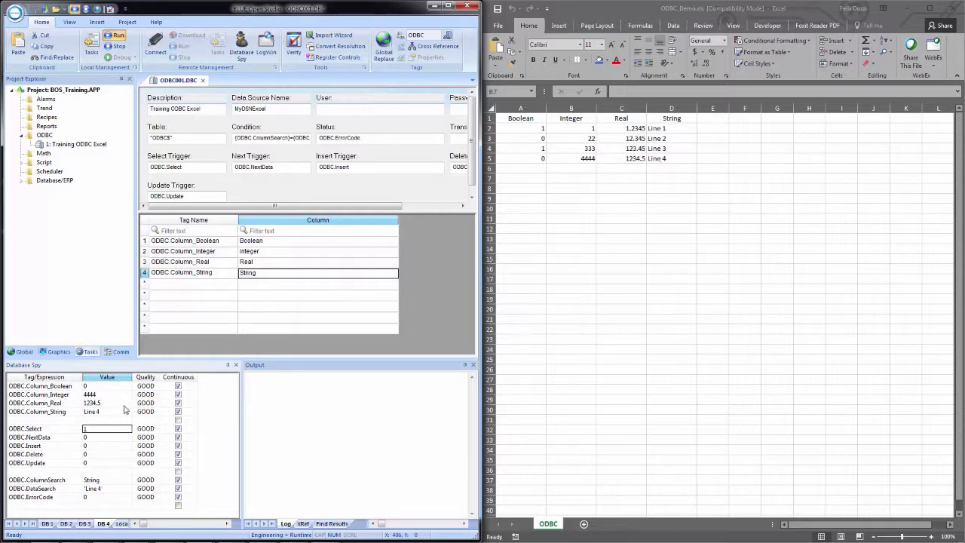
{"action": "mouse_move", "coordinate": [103, 407]}
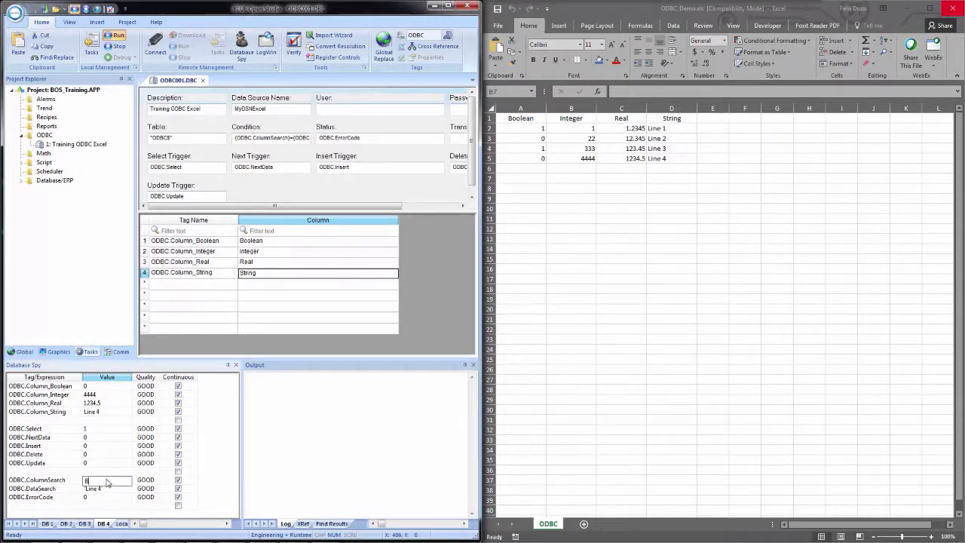
Step: Enter Boolean as ODBC.ColumnSearch and 0 as ODBC.DataSearch, returning Line 2
{"action": "type", "text": "Boolean"}
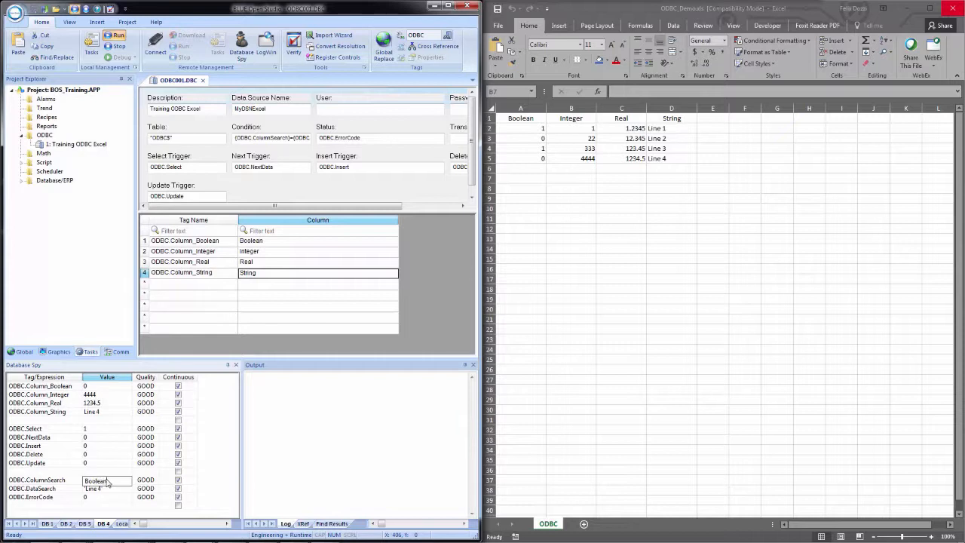
{"action": "left_click", "coordinate": [105, 488]}
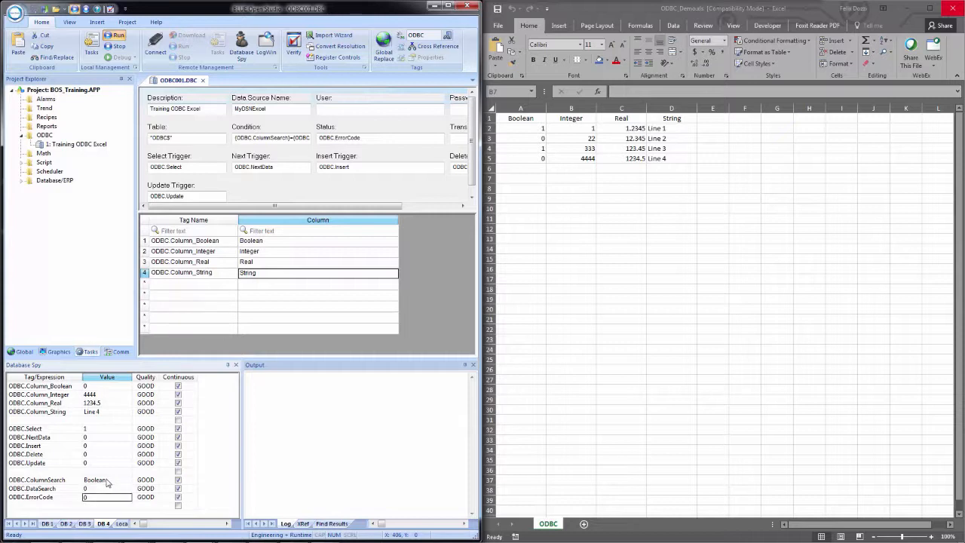
{"action": "left_click", "coordinate": [108, 488]}
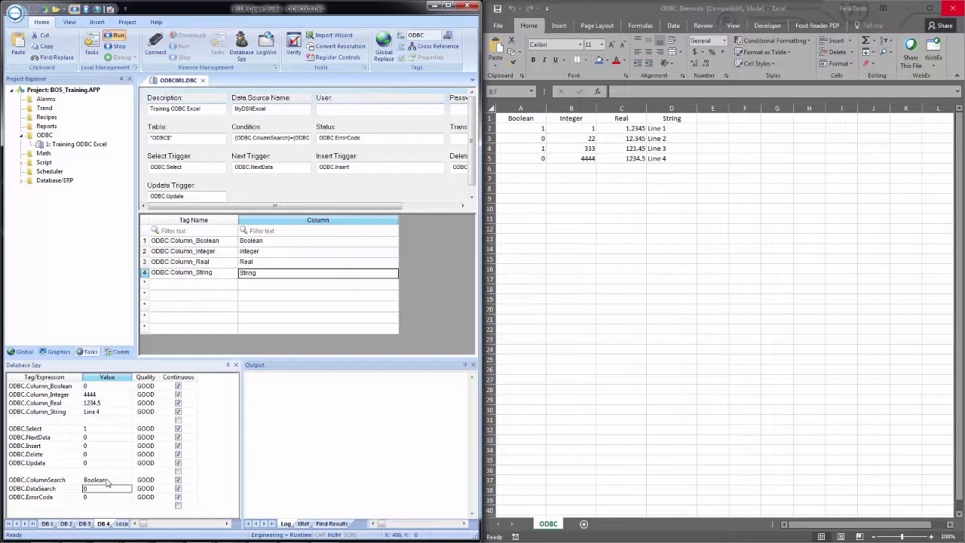
{"action": "mouse_move", "coordinate": [94, 432]}
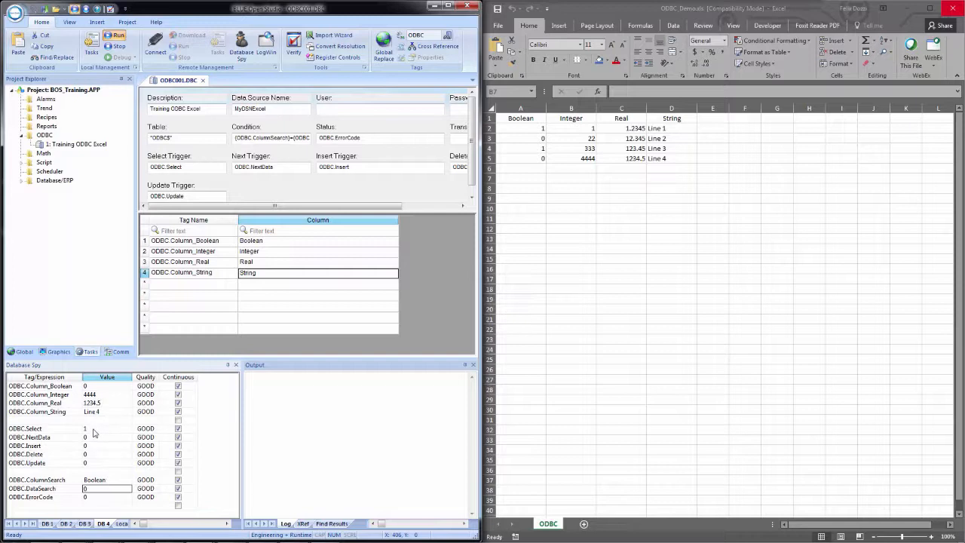
Step: Toggle ODBC.NextData to advance to the next matching row, Line 4
{"action": "right_click", "coordinate": [84, 428]}
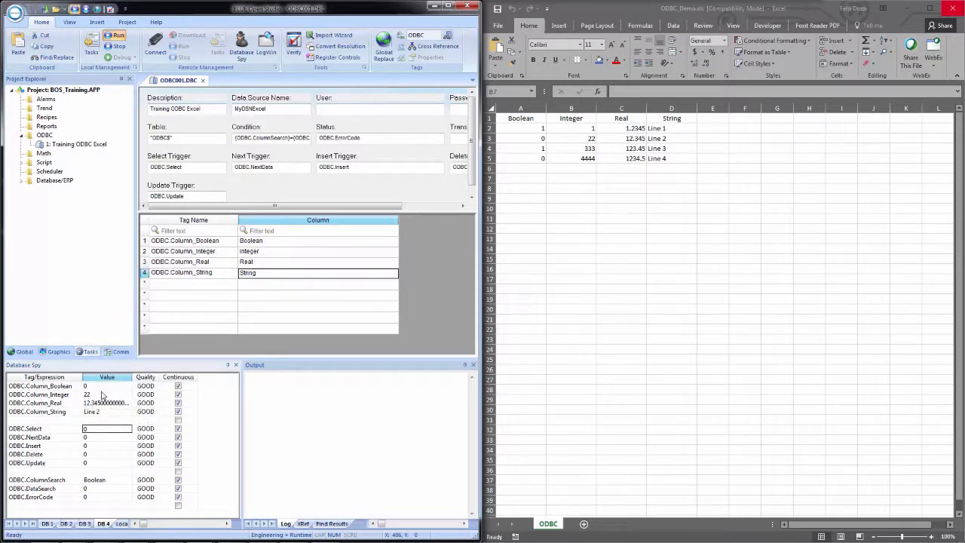
{"action": "mouse_move", "coordinate": [103, 427]}
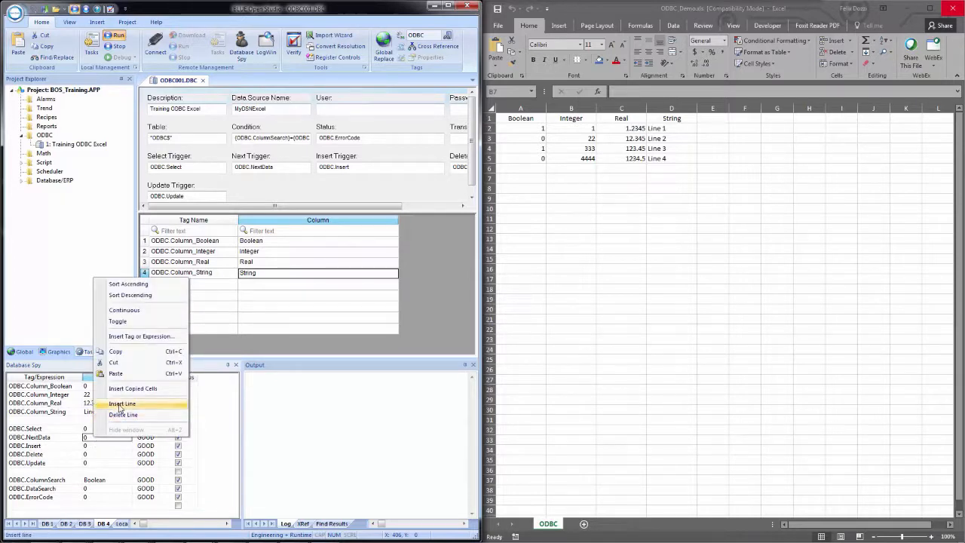
{"action": "left_click", "coordinate": [122, 404]}
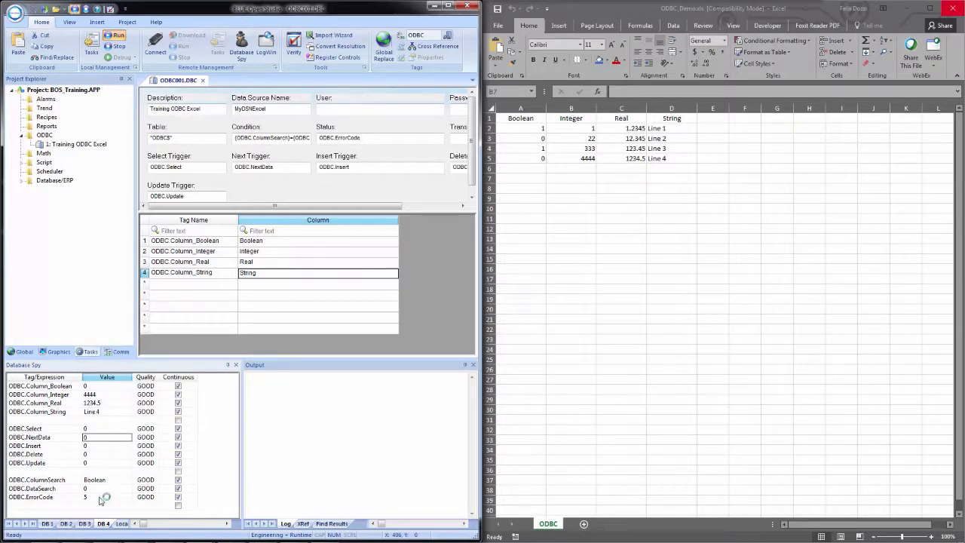
{"action": "mouse_move", "coordinate": [102, 499]}
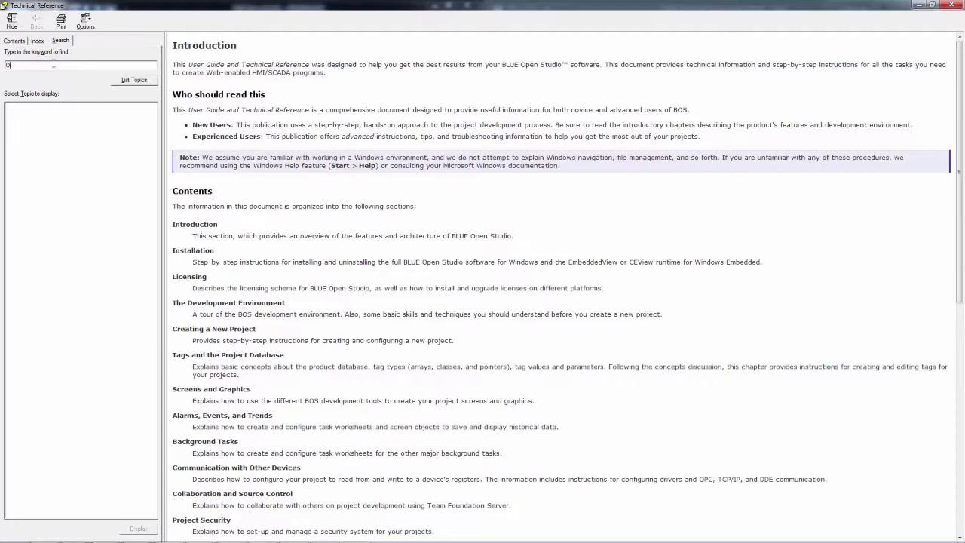
Step: Search the Technical Reference for ODBC and scroll to the worksheet's error code list
{"action": "type", "text": "ODBC"}
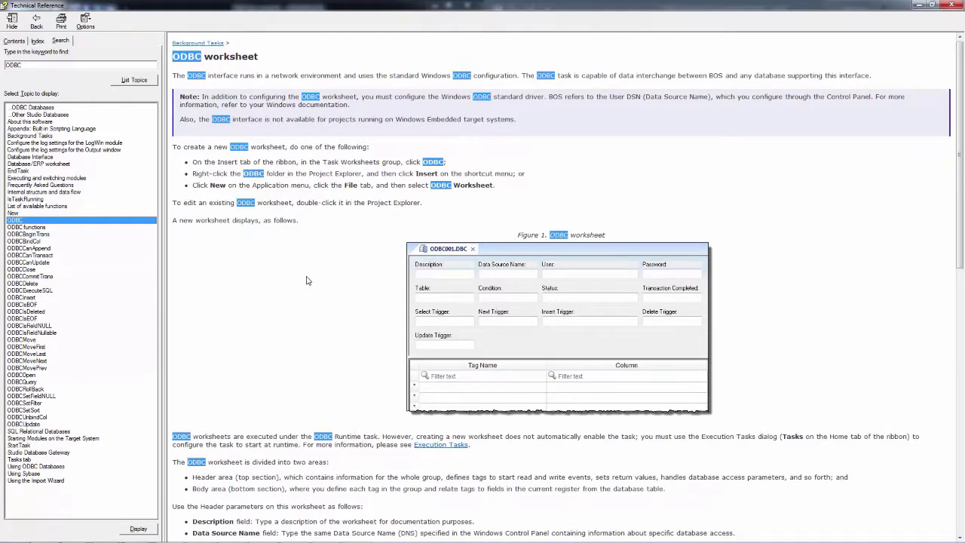
{"action": "scroll", "scroll_direction": "down", "scroll_amount": 3}
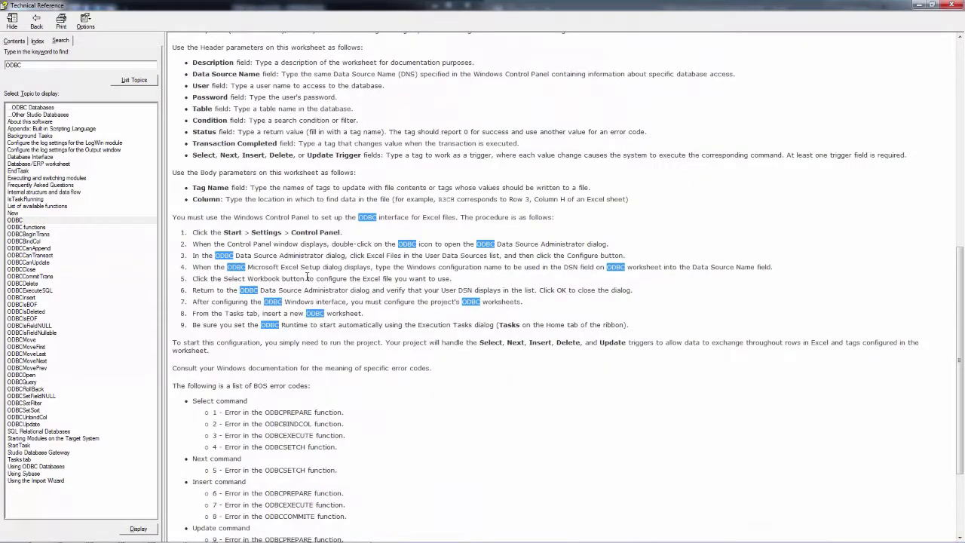
{"action": "scroll", "scroll_direction": "down", "scroll_amount": 3}
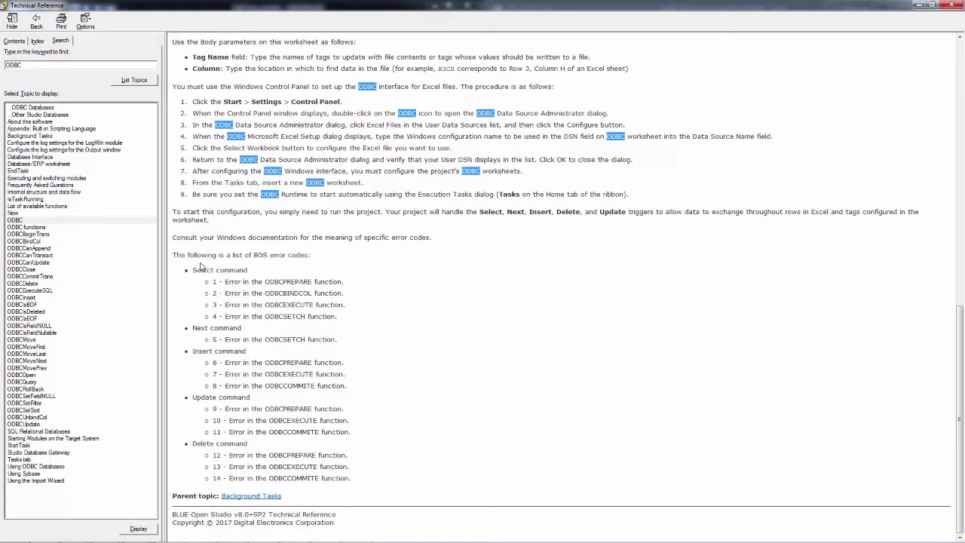
{"action": "mouse_move", "coordinate": [295, 253]}
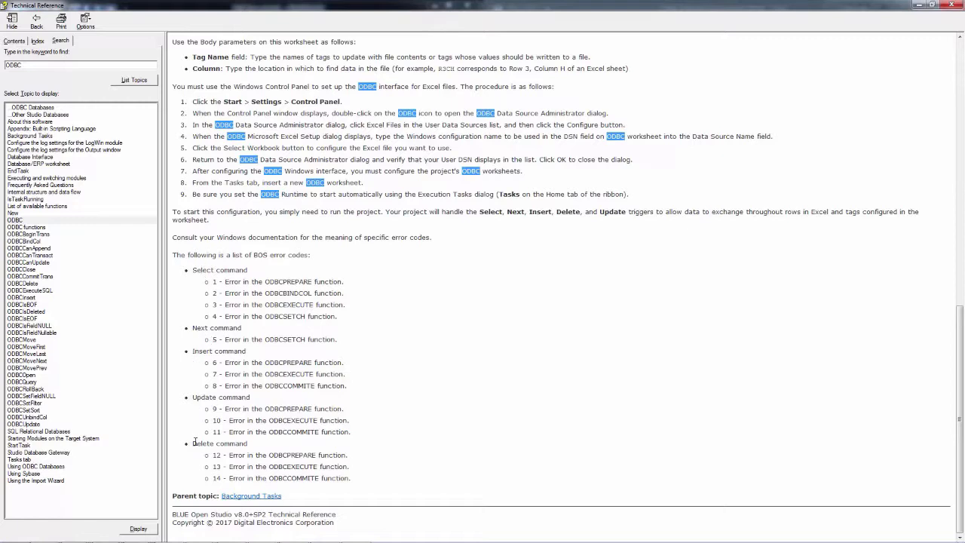
{"action": "mouse_move", "coordinate": [201, 341]}
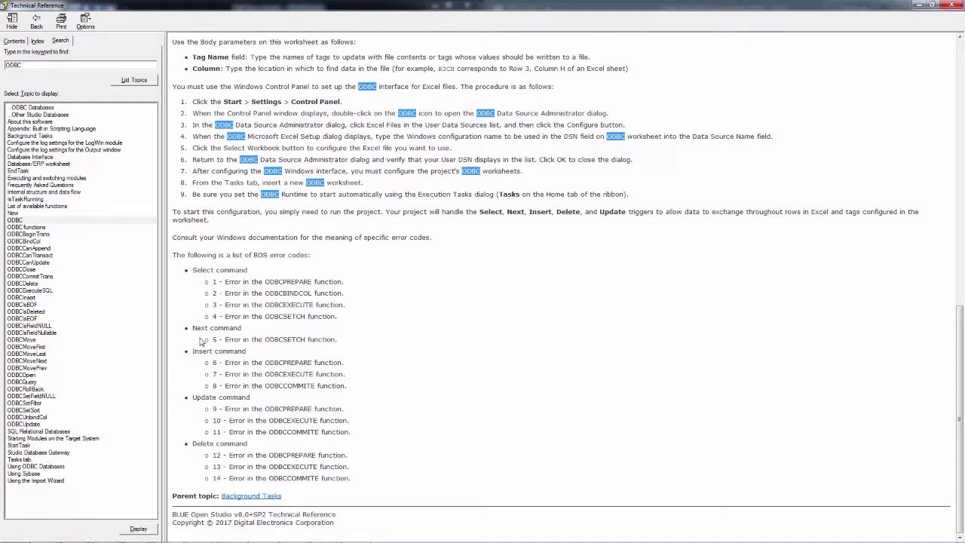